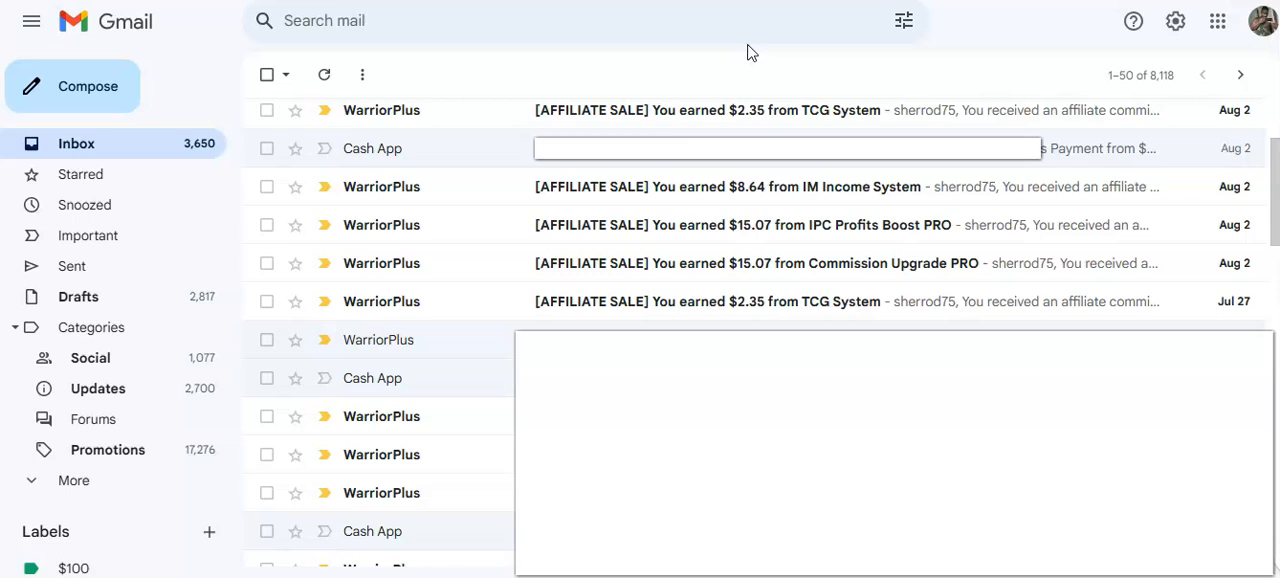
pyautogui.moveTo(750, 55)
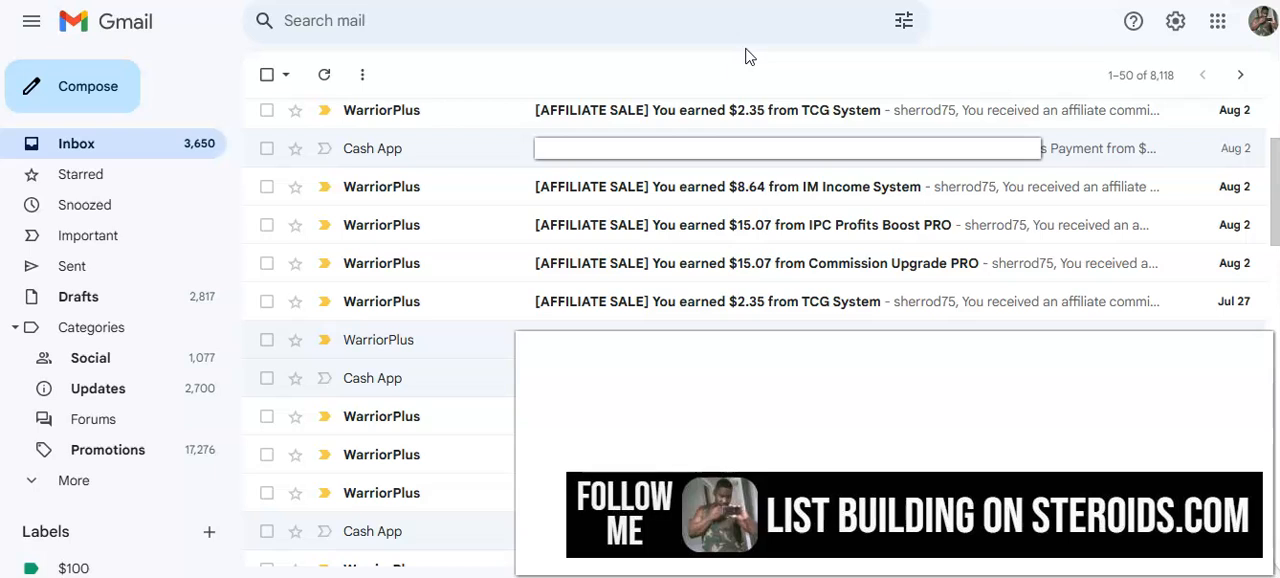
pyautogui.moveTo(707, 340)
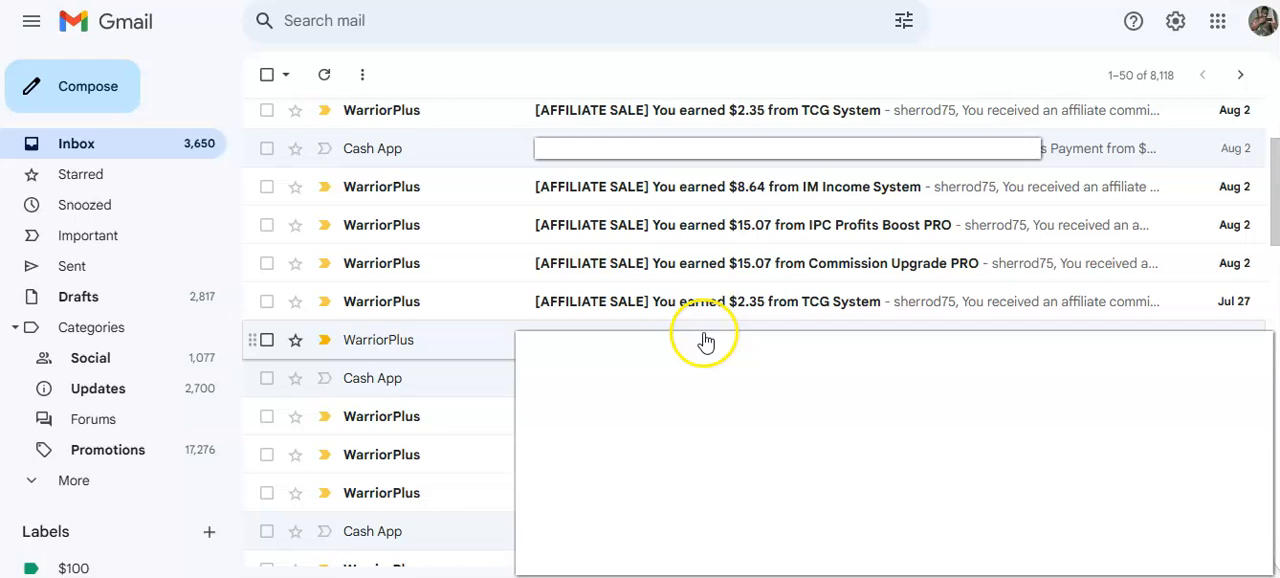
pyautogui.moveTo(820, 301)
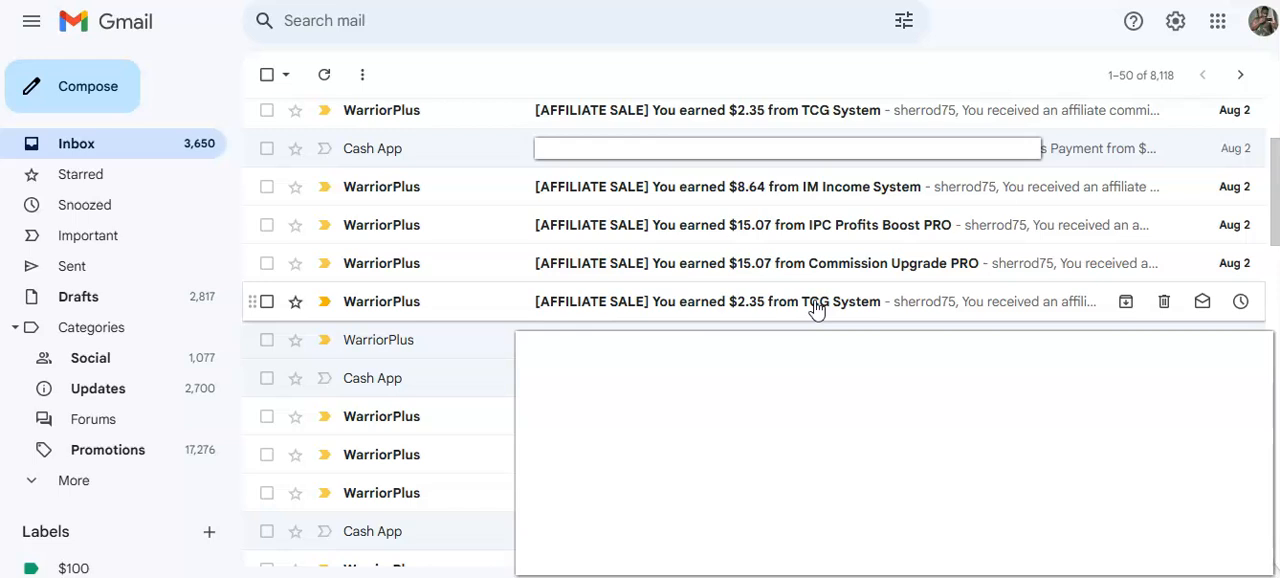
pyautogui.moveTo(815, 375)
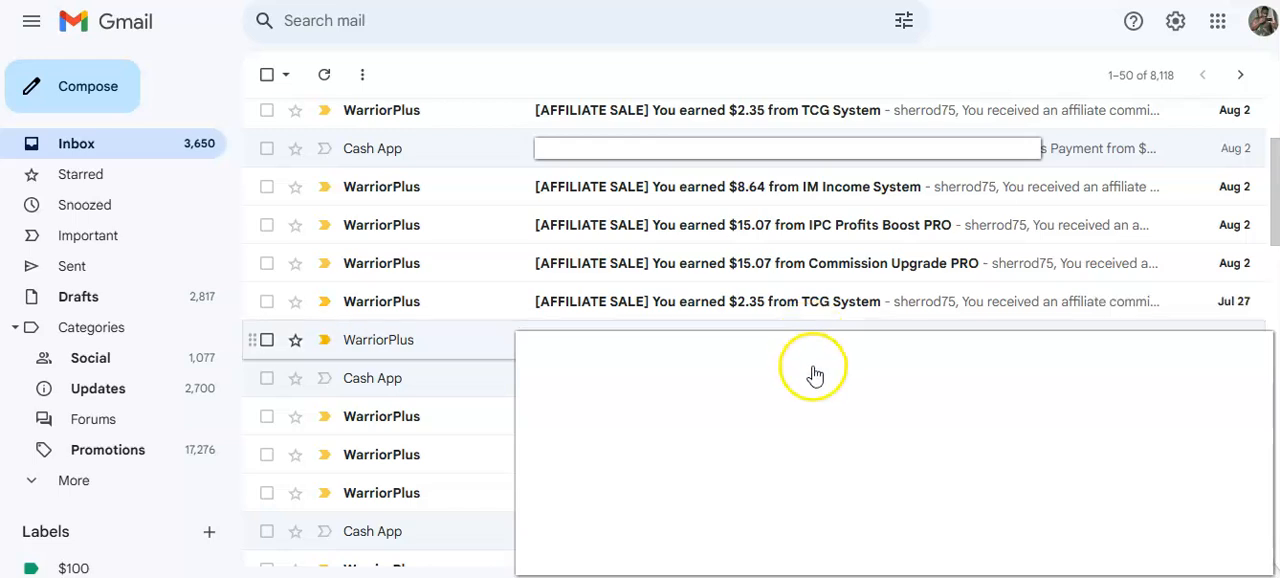
pyautogui.moveTo(657, 186)
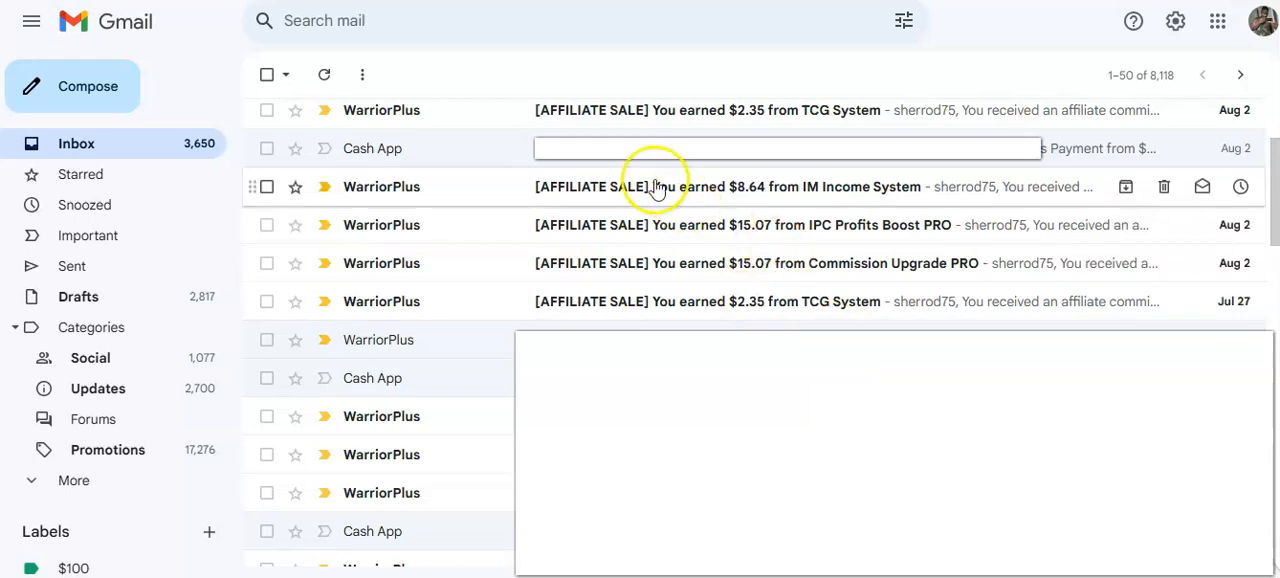
pyautogui.moveTo(808, 240)
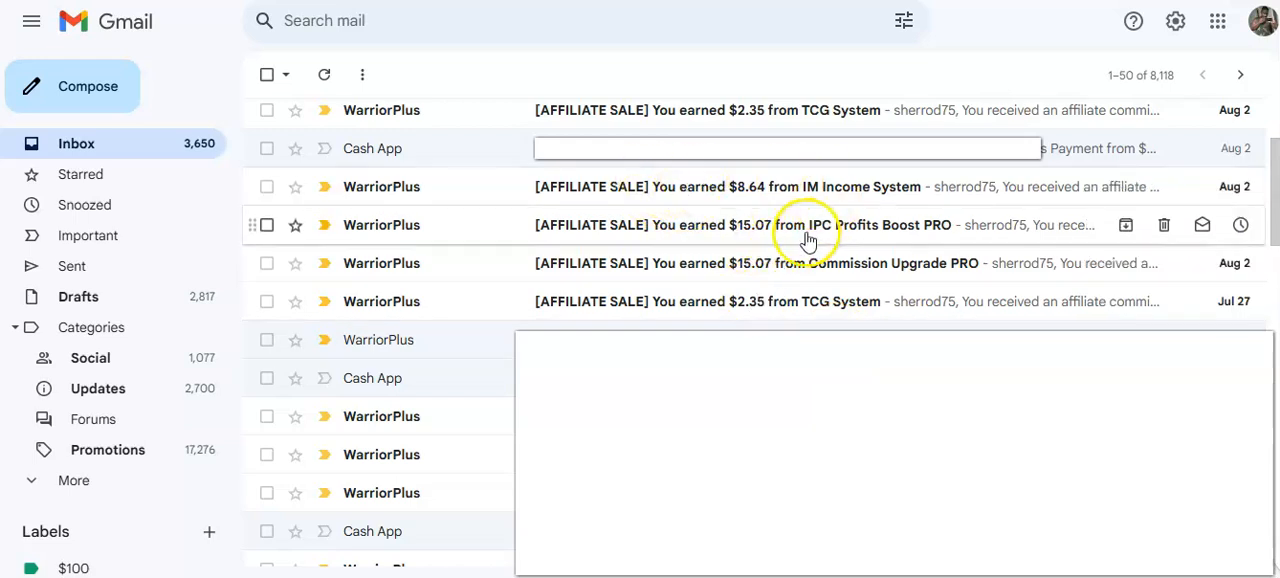
pyautogui.moveTo(845, 263)
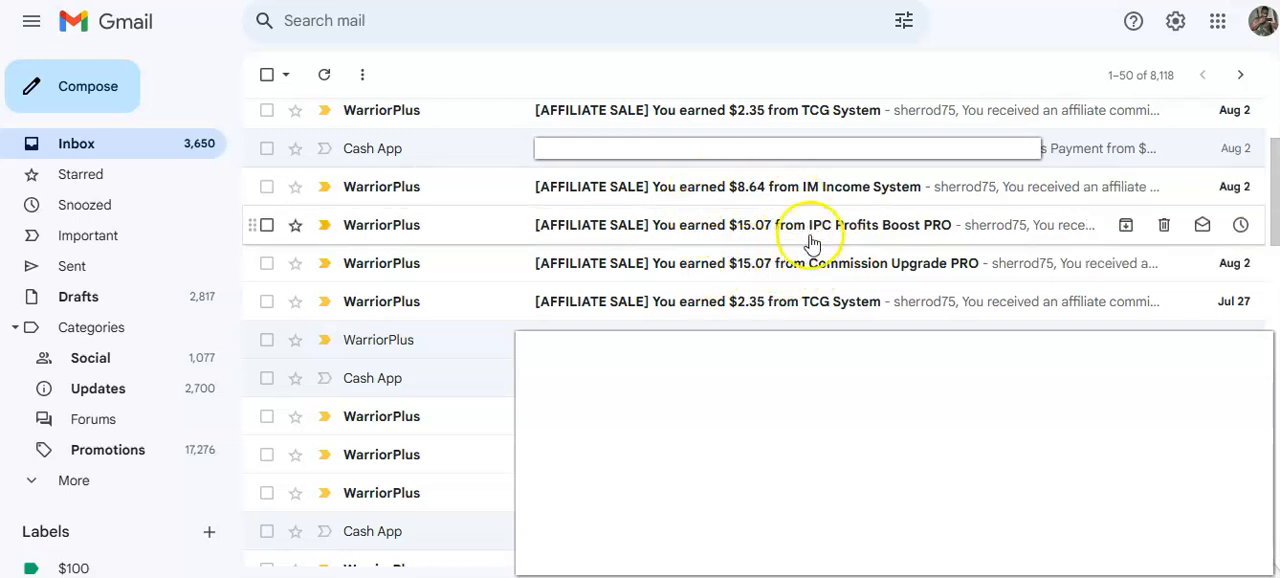
pyautogui.moveTo(755, 263)
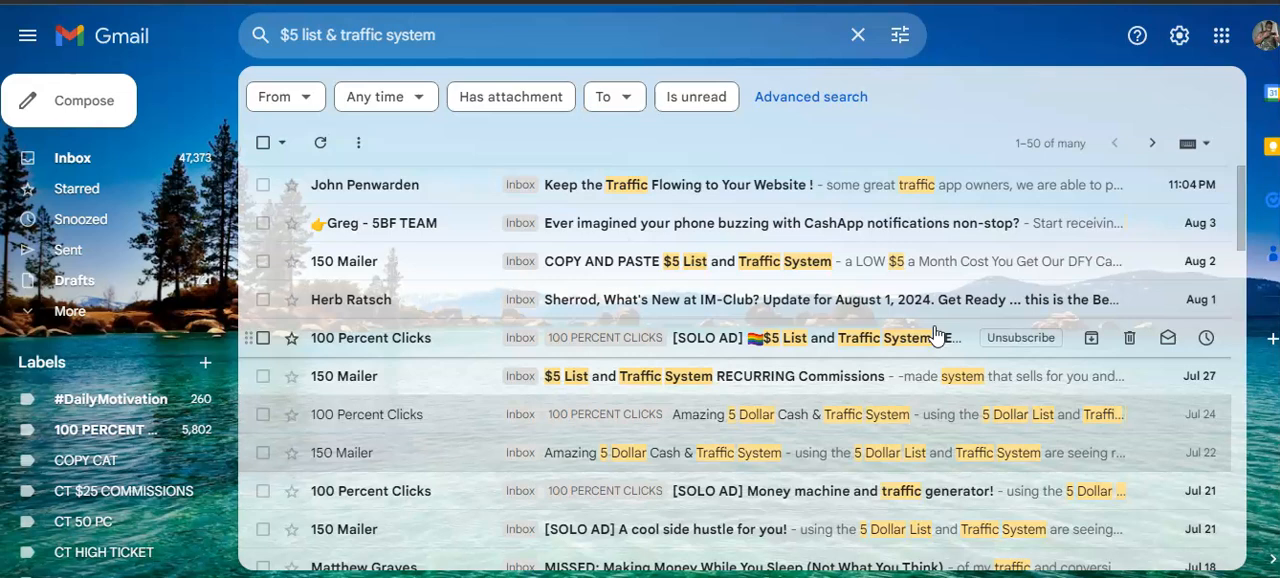
pyautogui.moveTo(637, 222)
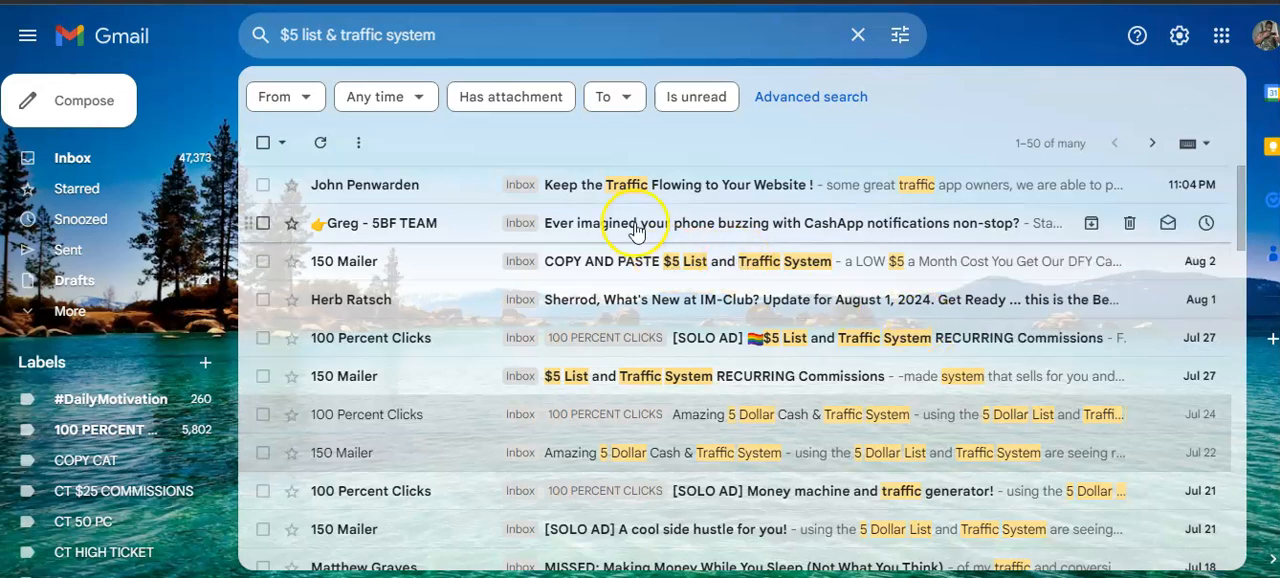
pyautogui.moveTo(775, 273)
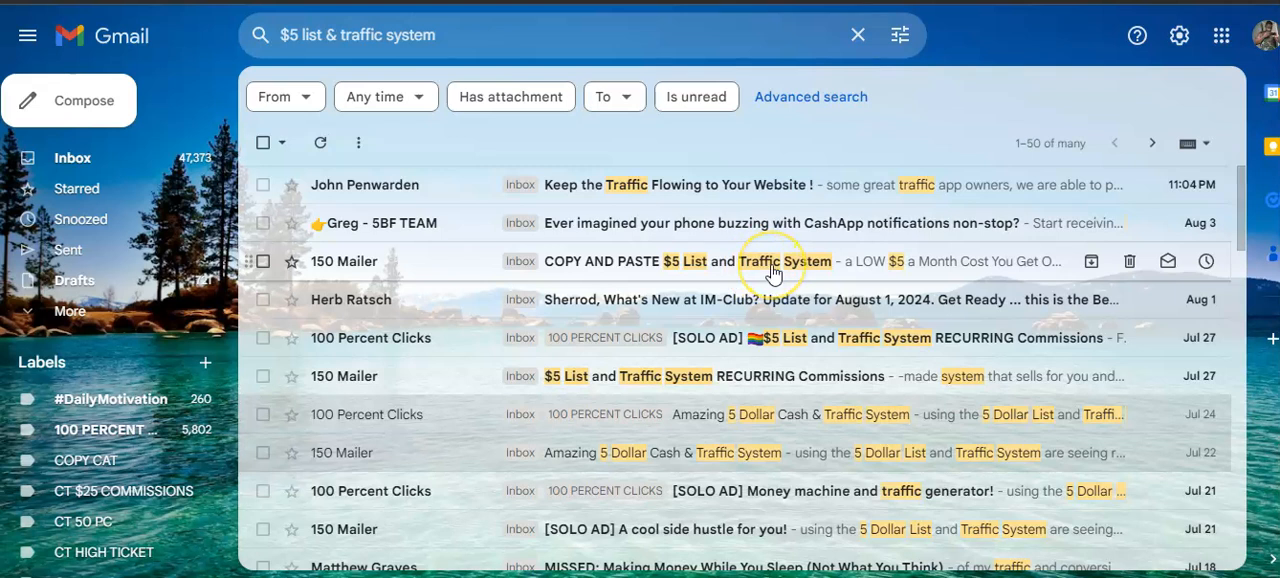
pyautogui.moveTo(783, 262)
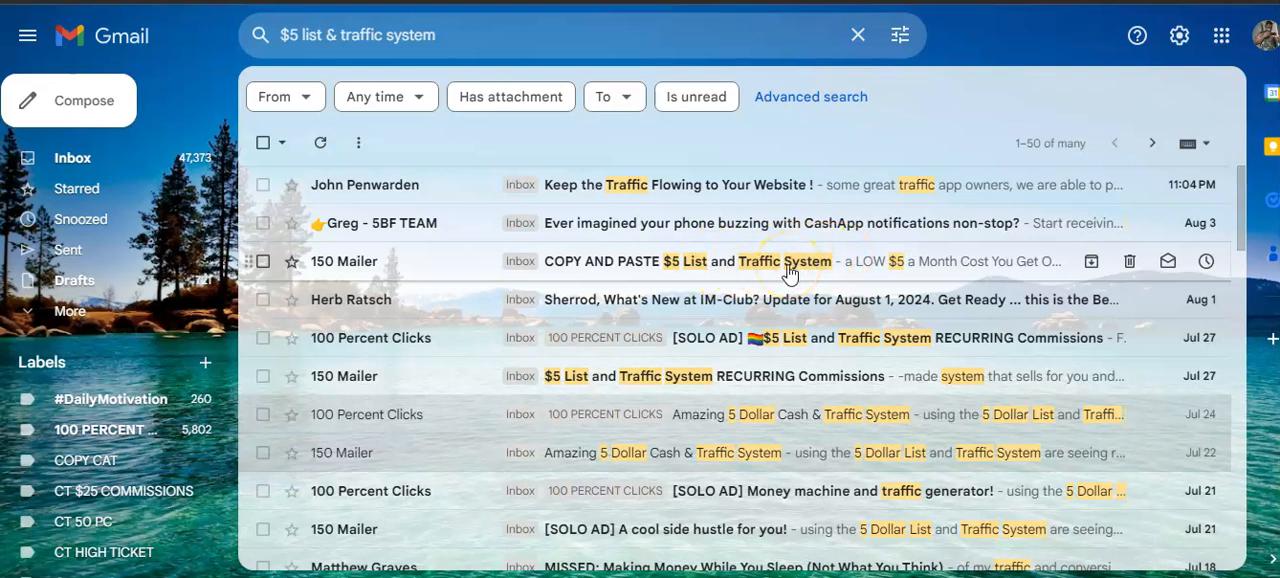
pyautogui.moveTo(688, 291)
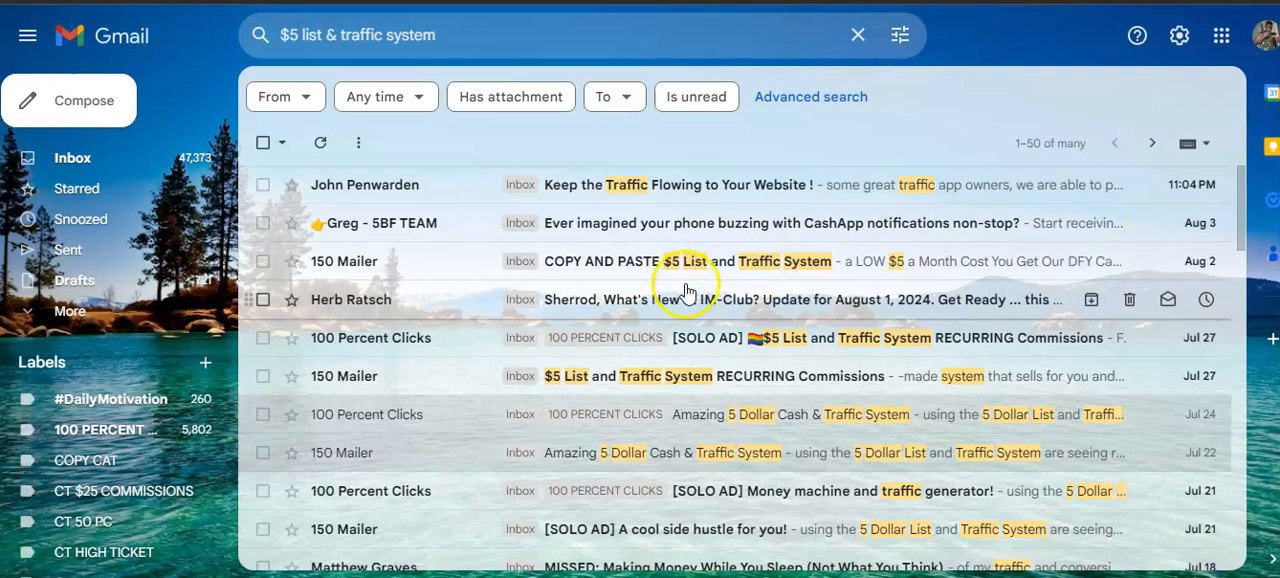
pyautogui.moveTo(762, 337)
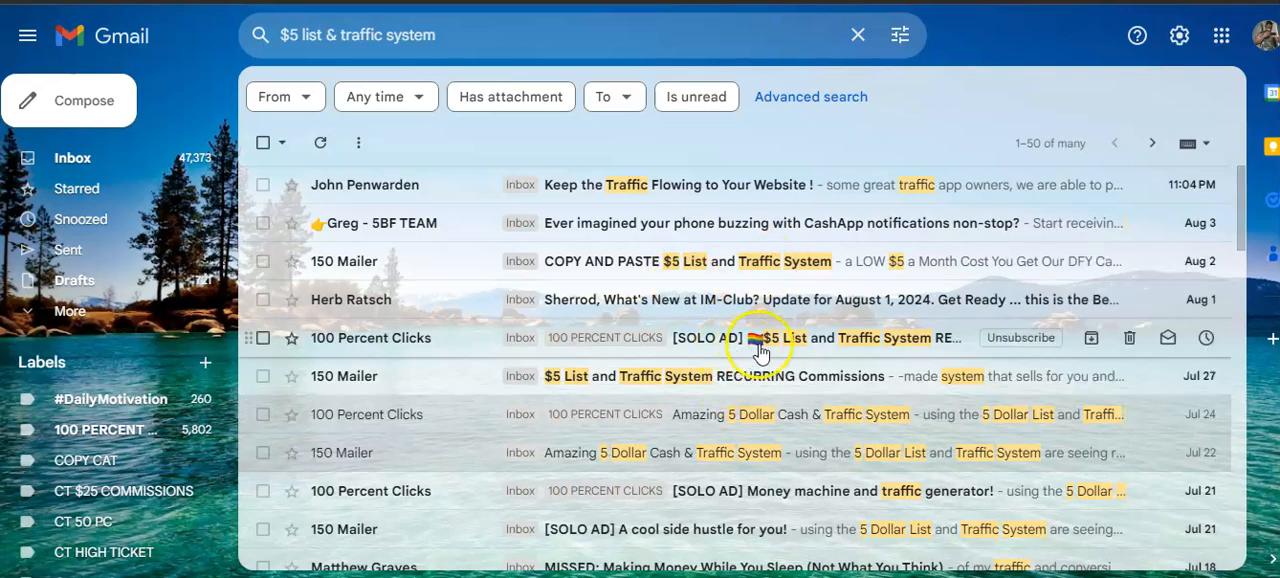
pyautogui.moveTo(940, 345)
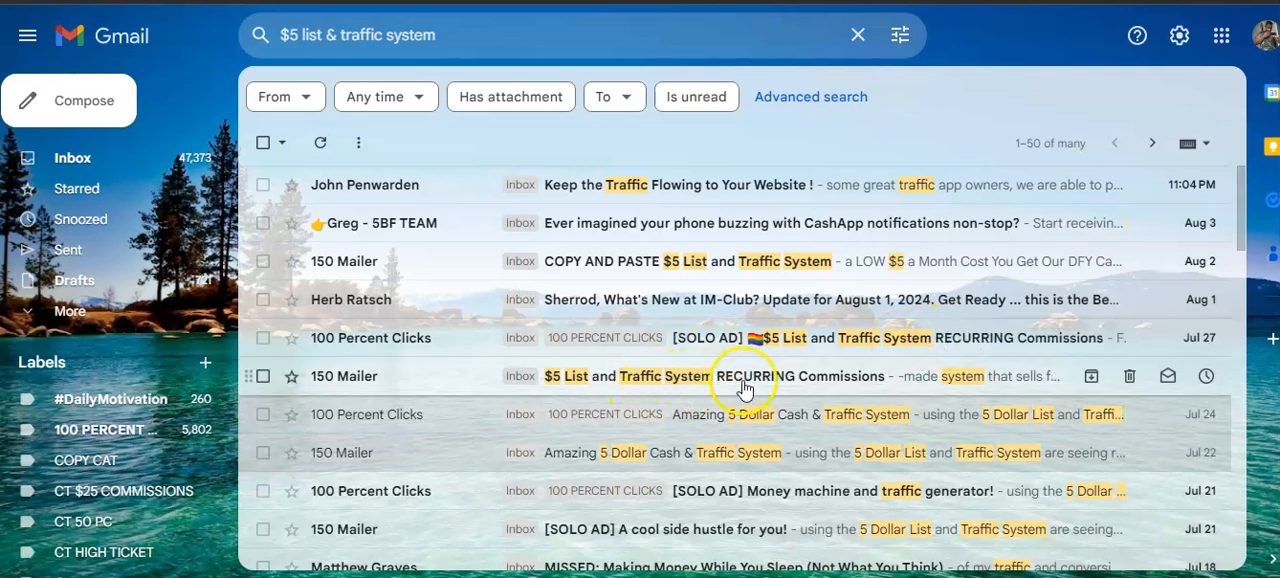
pyautogui.moveTo(683, 385)
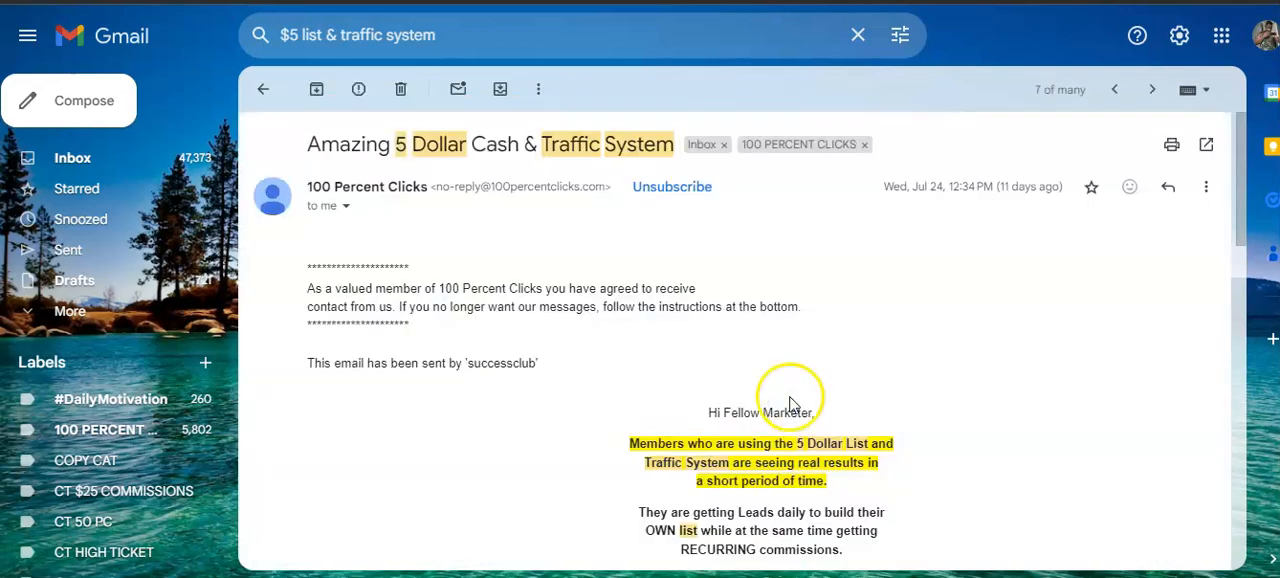
# Follow the 100percentclicks.com credits link to the '5 Dollar List & Traffic System' landing page.
pyautogui.scroll(-3)
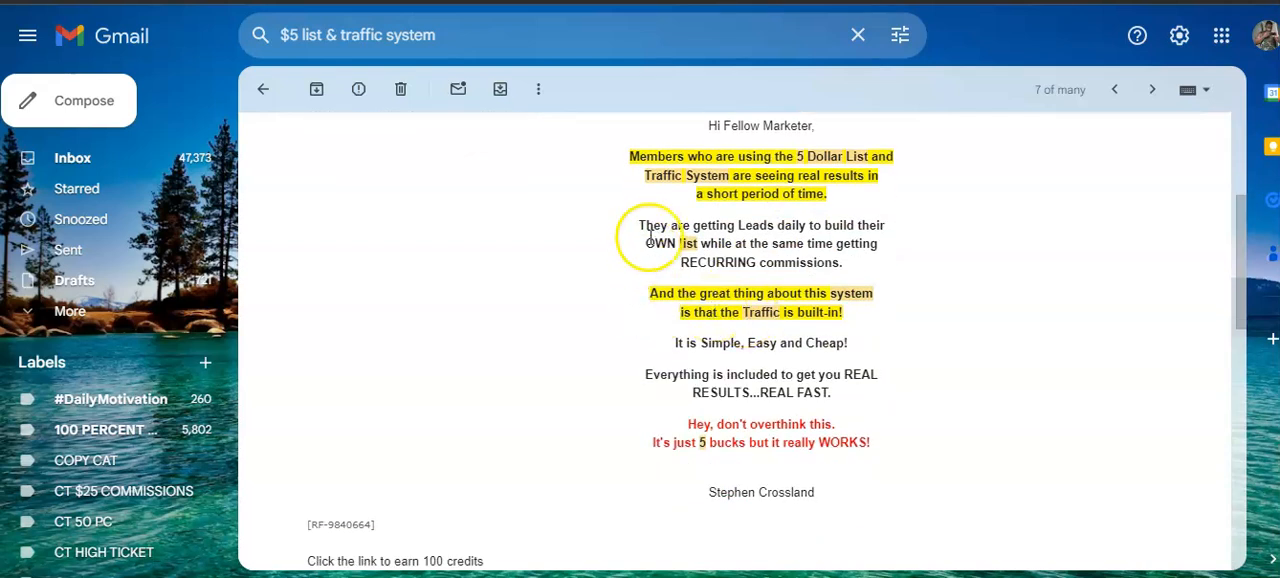
pyautogui.moveTo(915, 160)
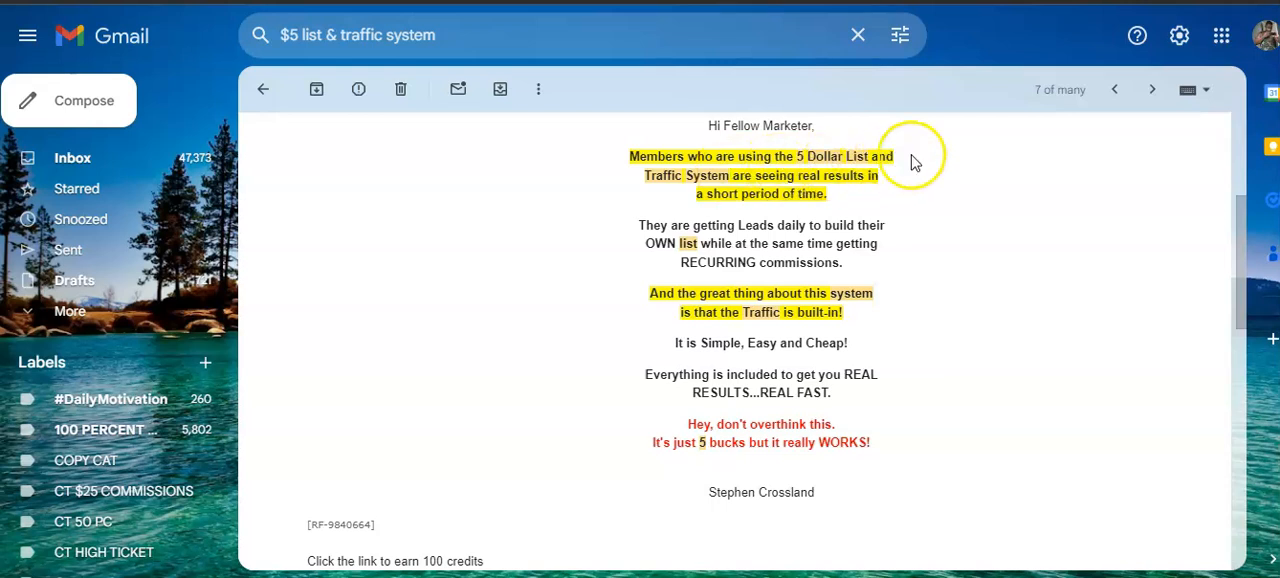
pyautogui.moveTo(847, 180)
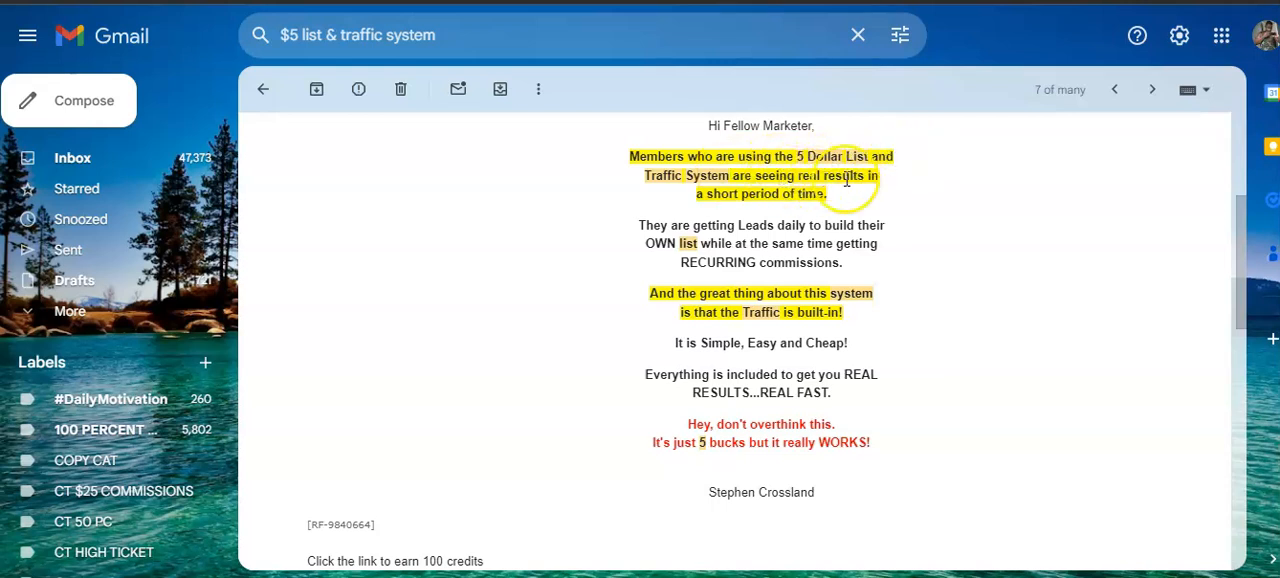
pyautogui.moveTo(710, 243)
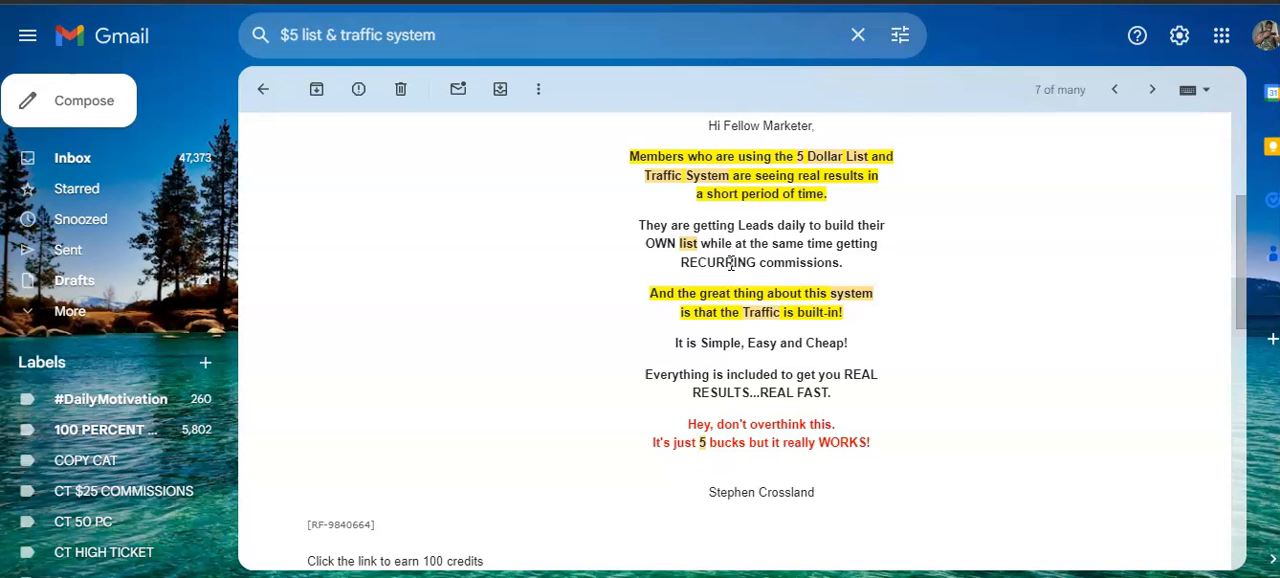
pyautogui.scroll(-3)
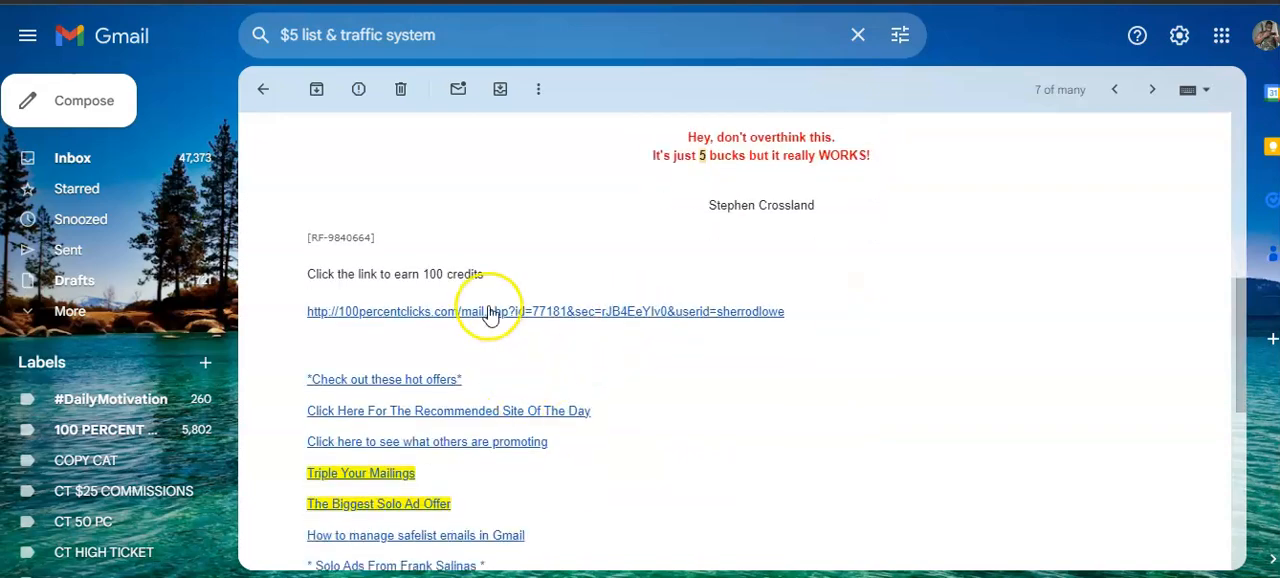
pyautogui.click(488, 311)
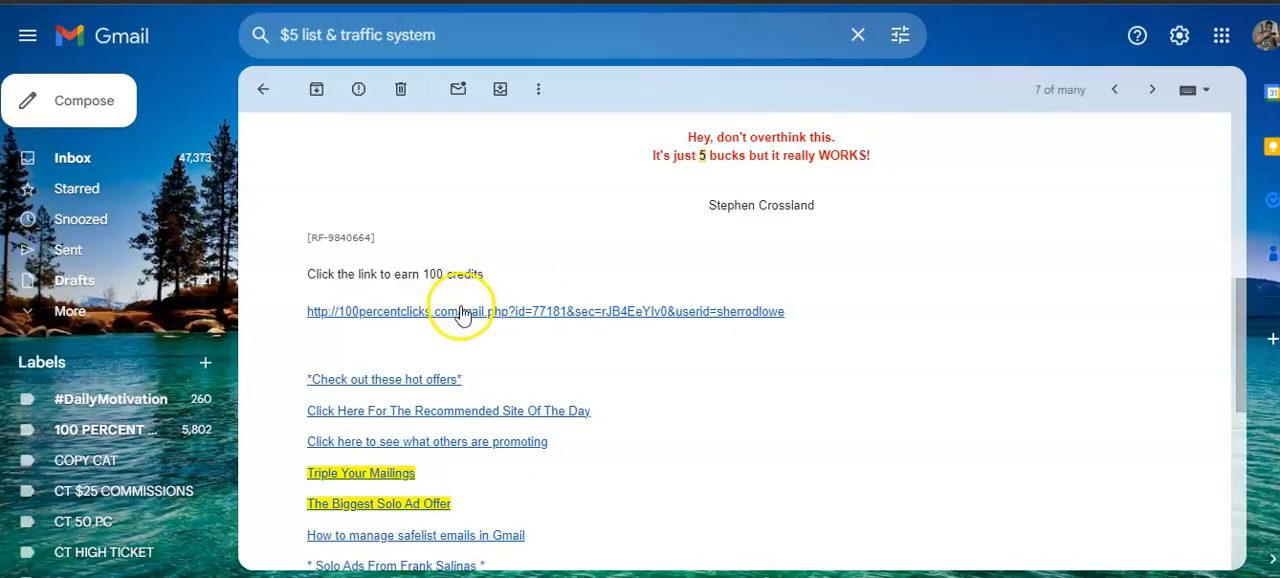
pyautogui.click(445, 311)
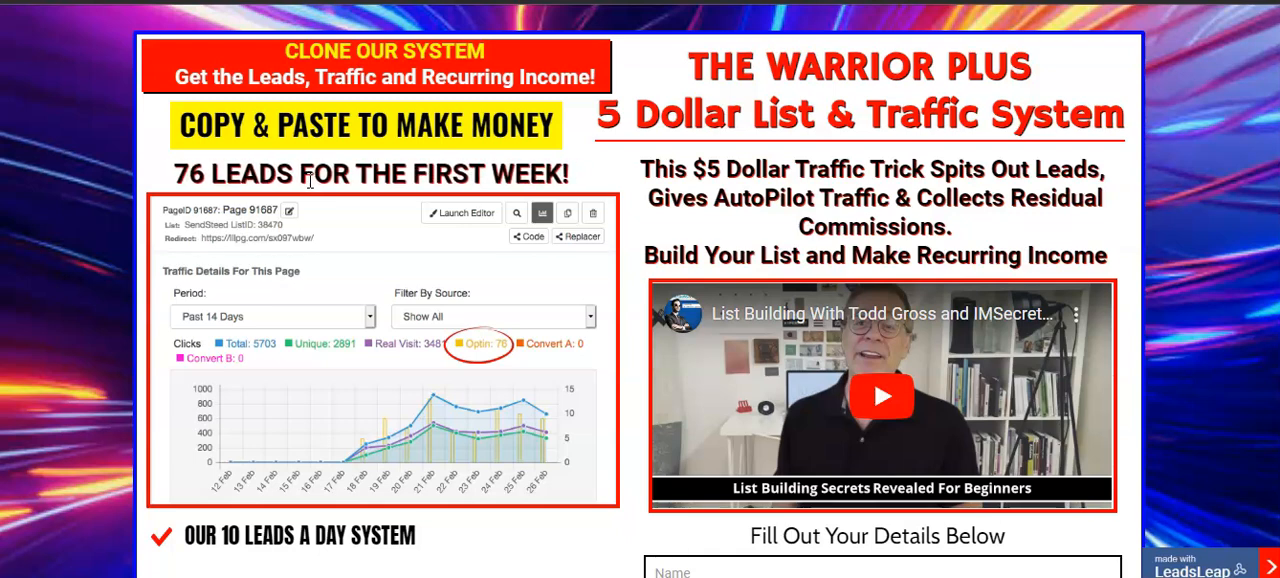
pyautogui.moveTo(633, 224)
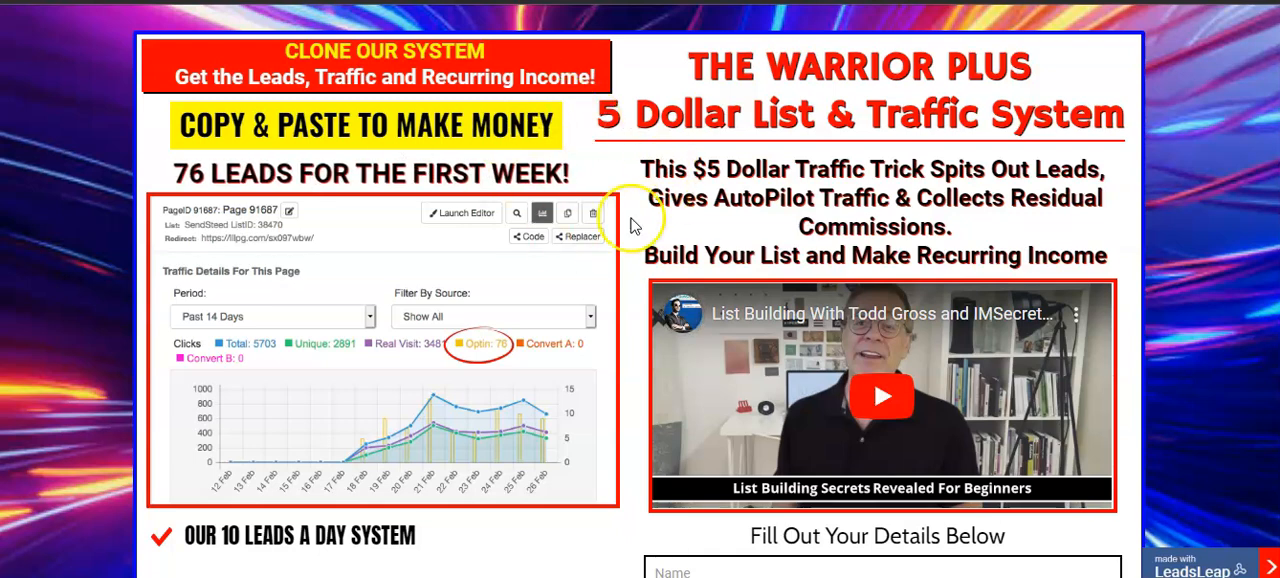
pyautogui.moveTo(645, 200)
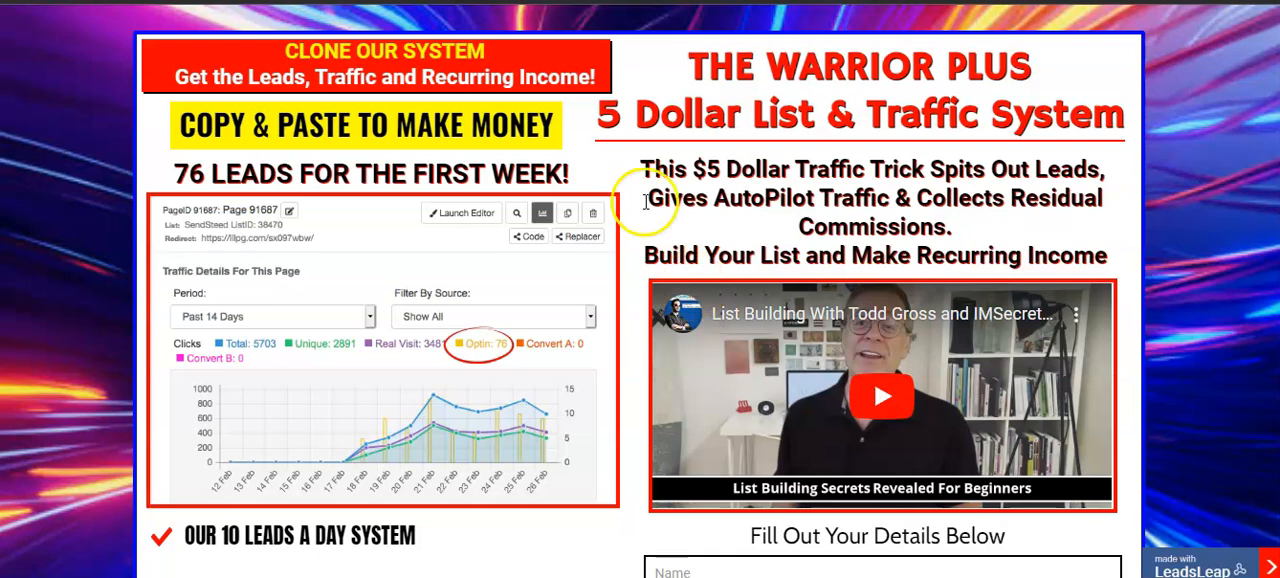
pyautogui.moveTo(642, 150)
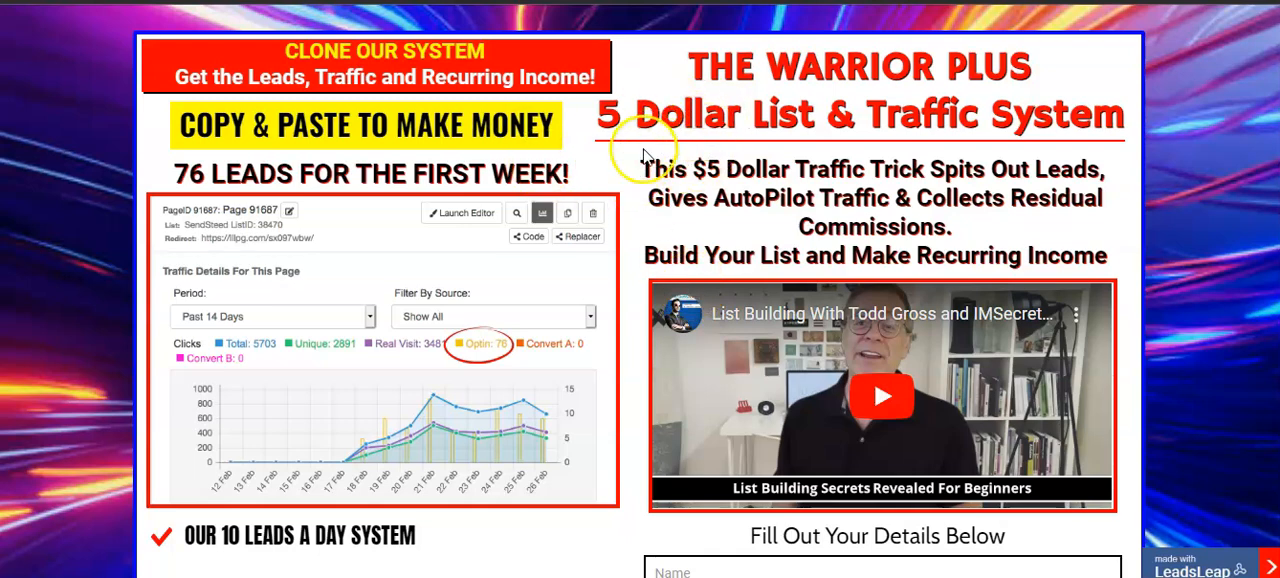
pyautogui.moveTo(638, 183)
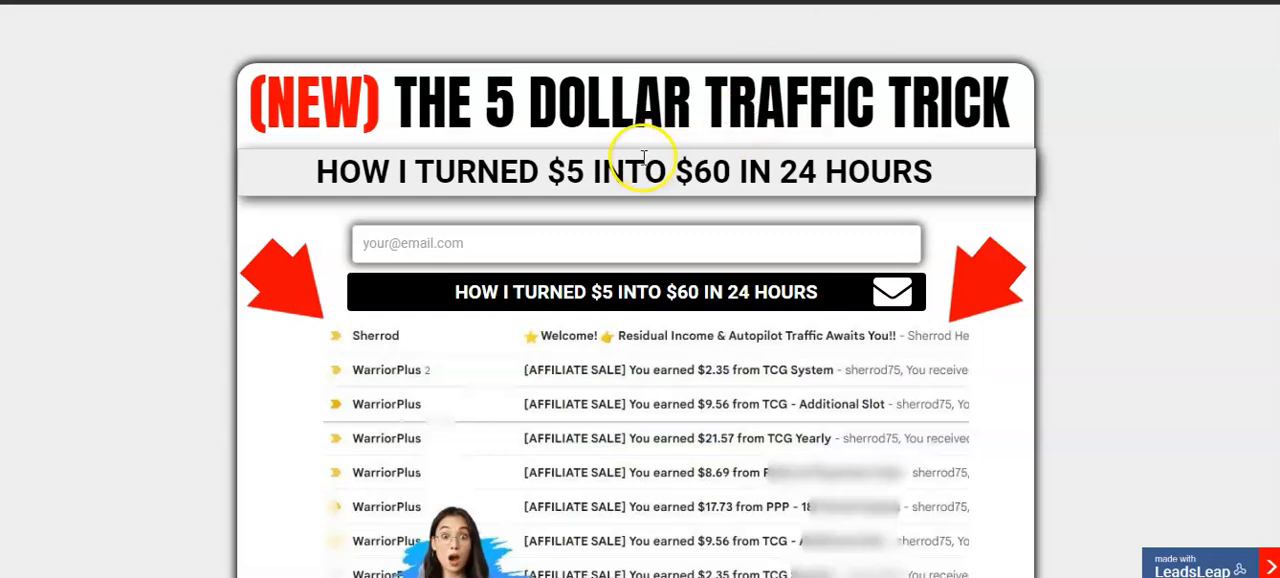
pyautogui.moveTo(645, 165)
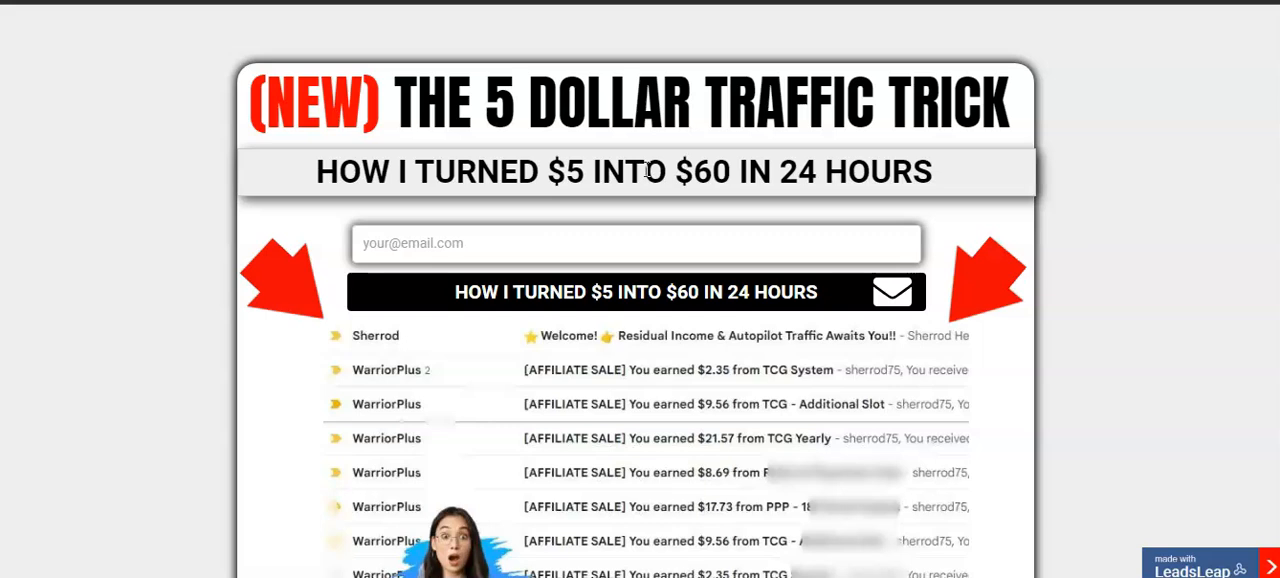
pyautogui.scroll(-3)
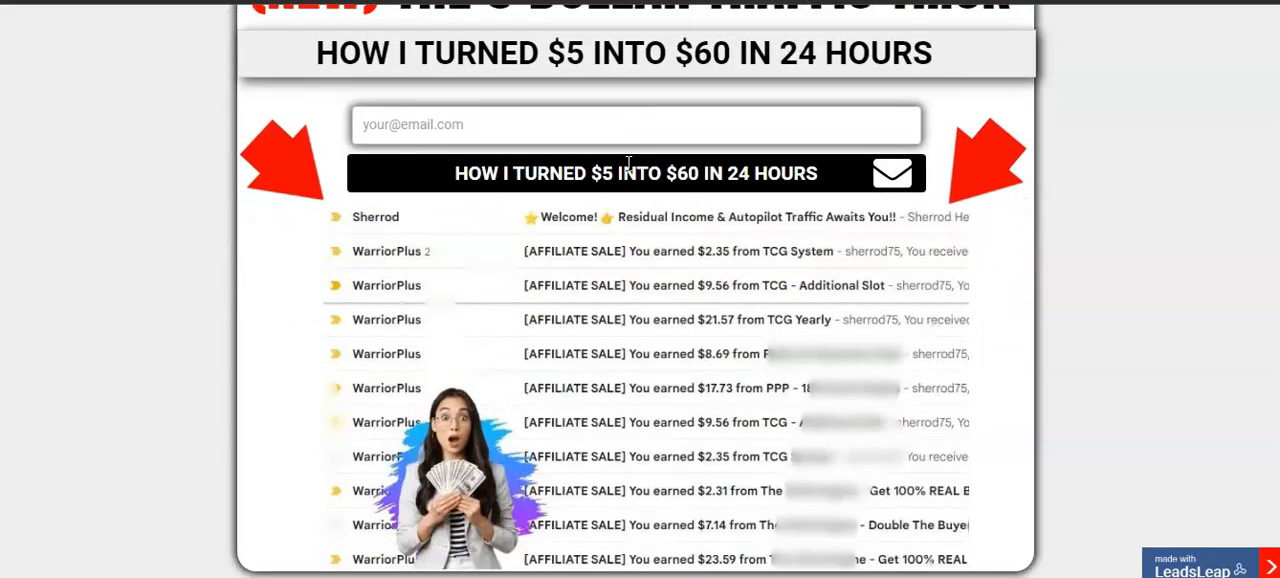
pyautogui.scroll(3)
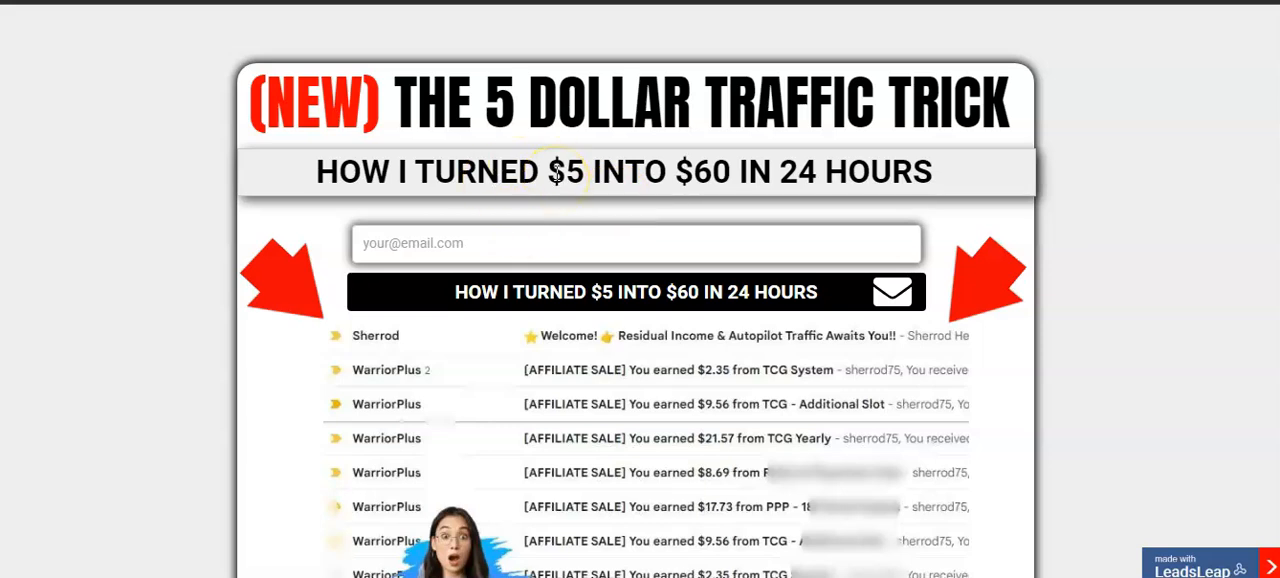
pyautogui.moveTo(645, 200)
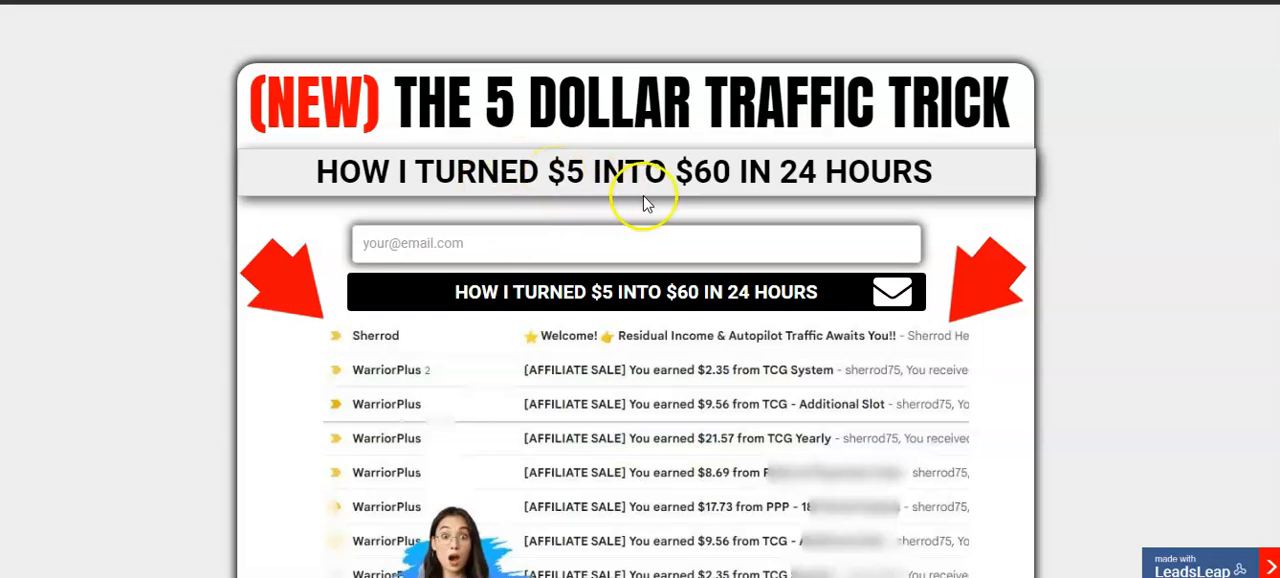
pyautogui.moveTo(632, 168)
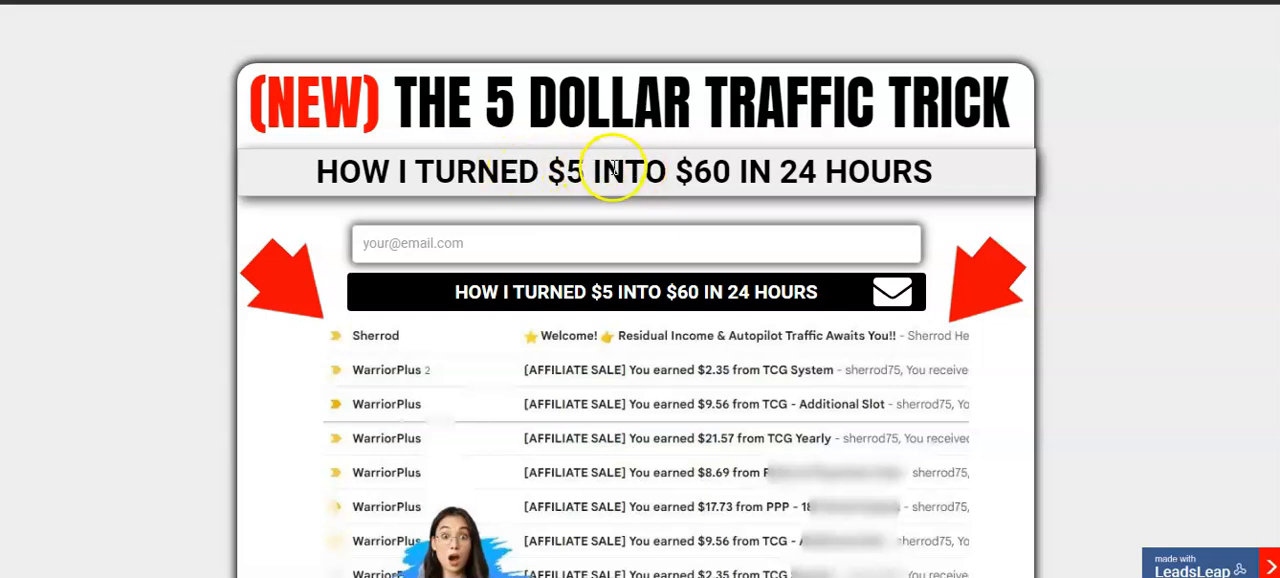
pyautogui.moveTo(830, 177)
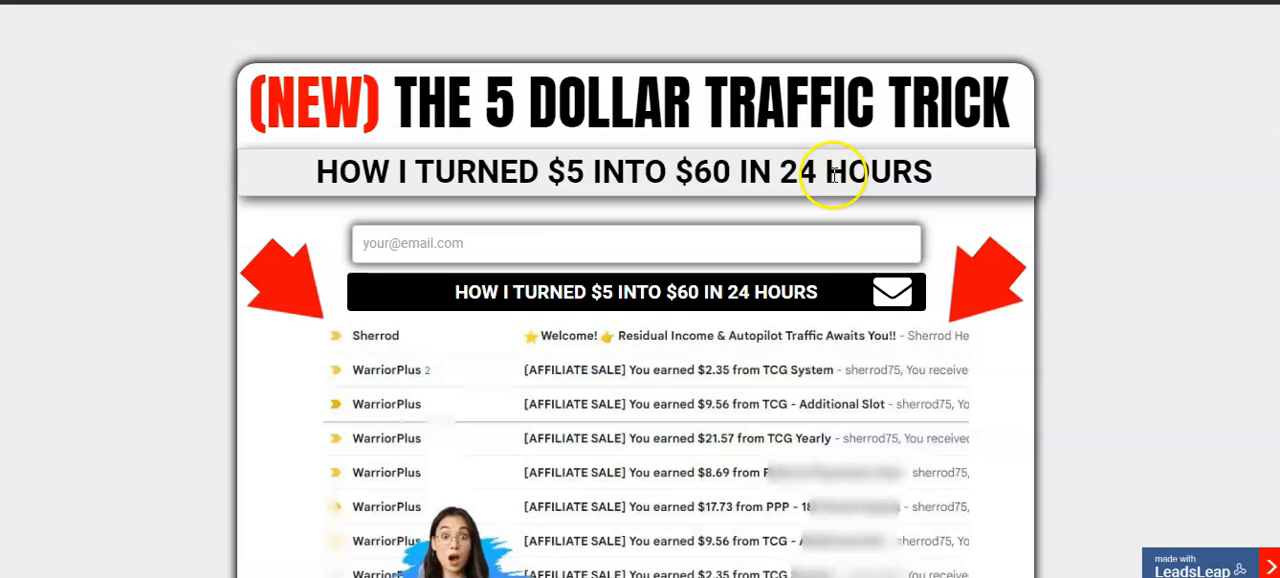
pyautogui.moveTo(750, 182)
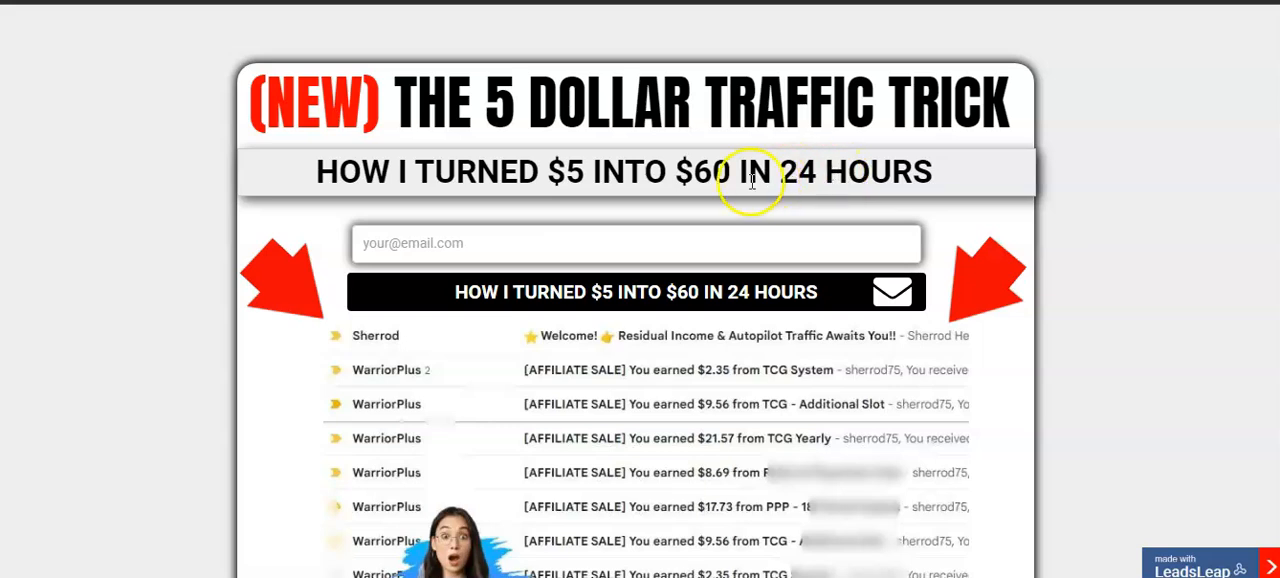
pyautogui.moveTo(592, 372)
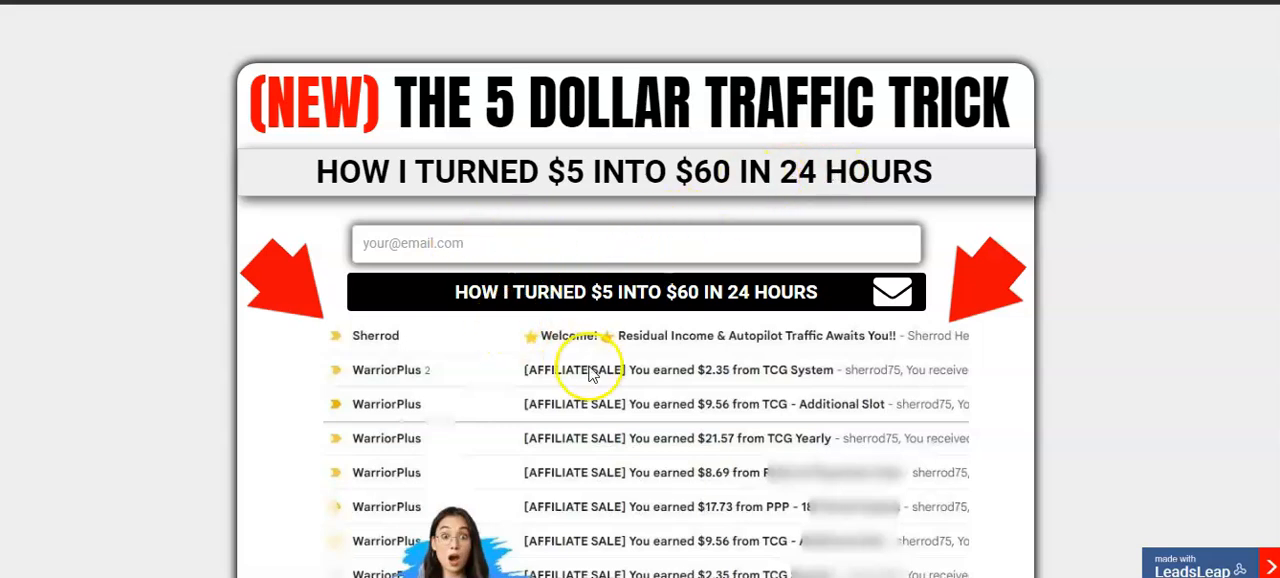
pyautogui.scroll(-3)
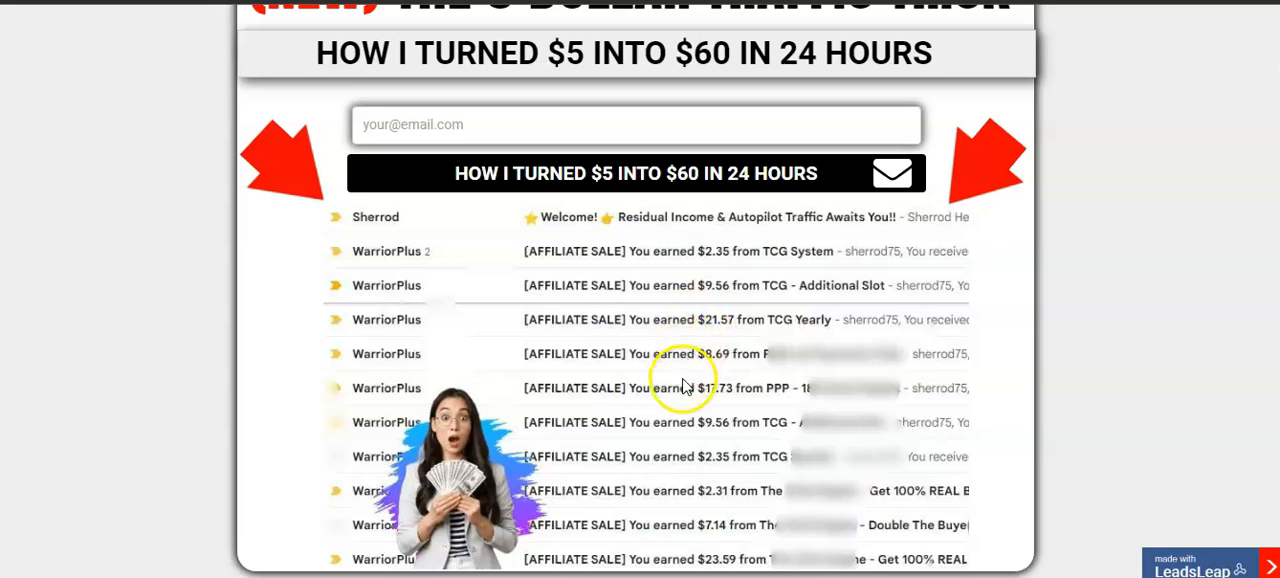
pyautogui.moveTo(725, 310)
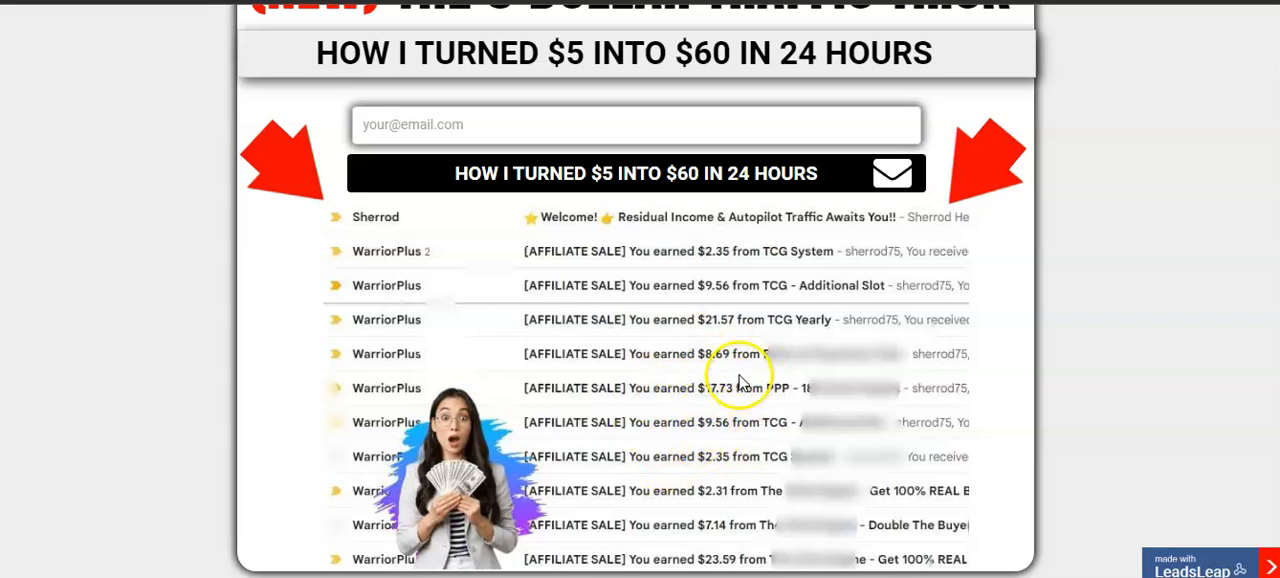
pyautogui.moveTo(662, 248)
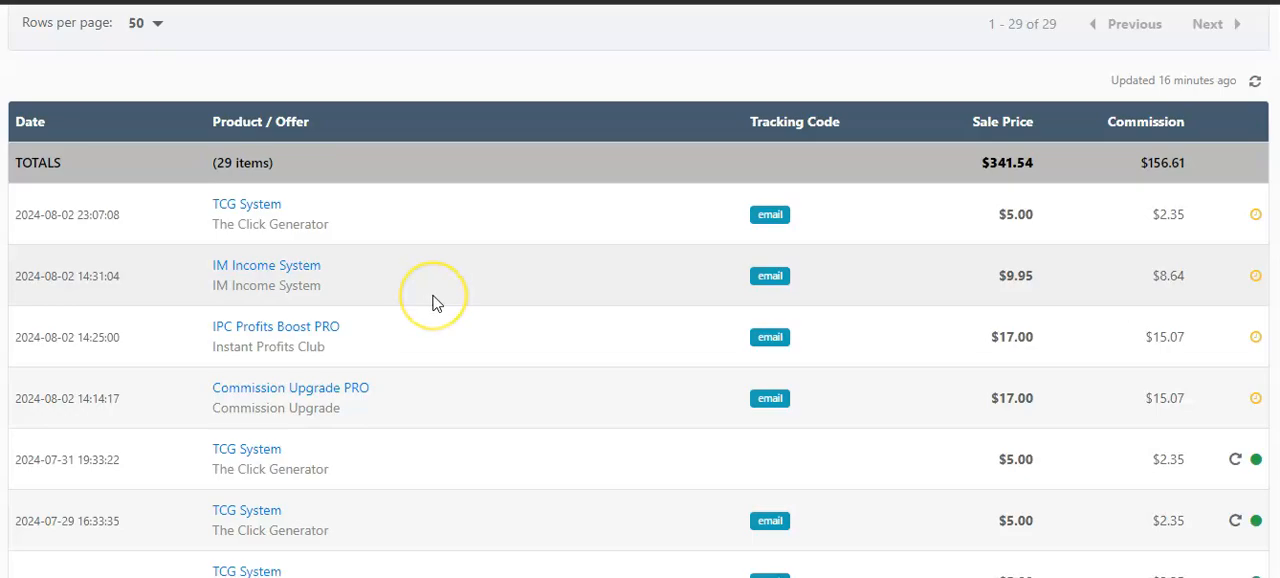
pyautogui.moveTo(444, 303)
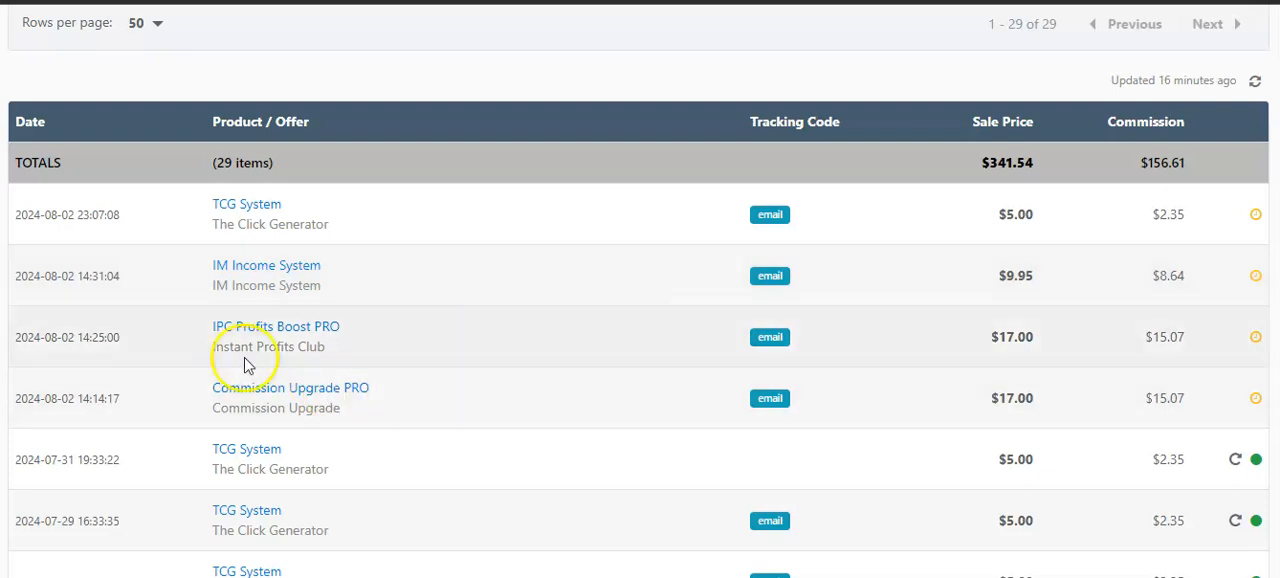
pyautogui.moveTo(268, 387)
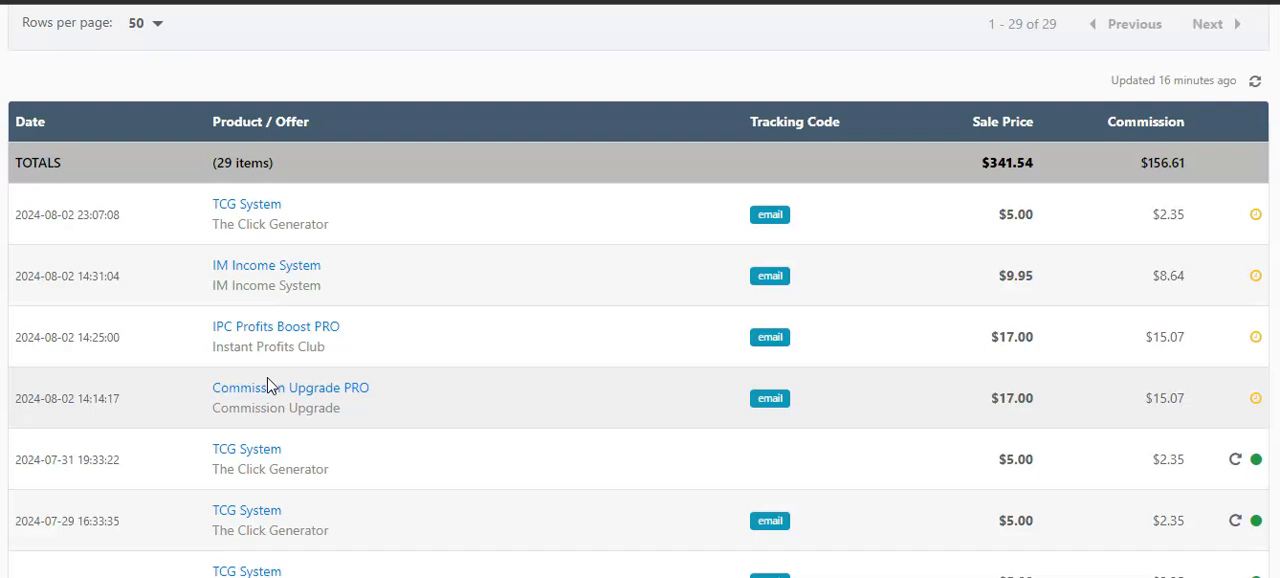
pyautogui.moveTo(230, 455)
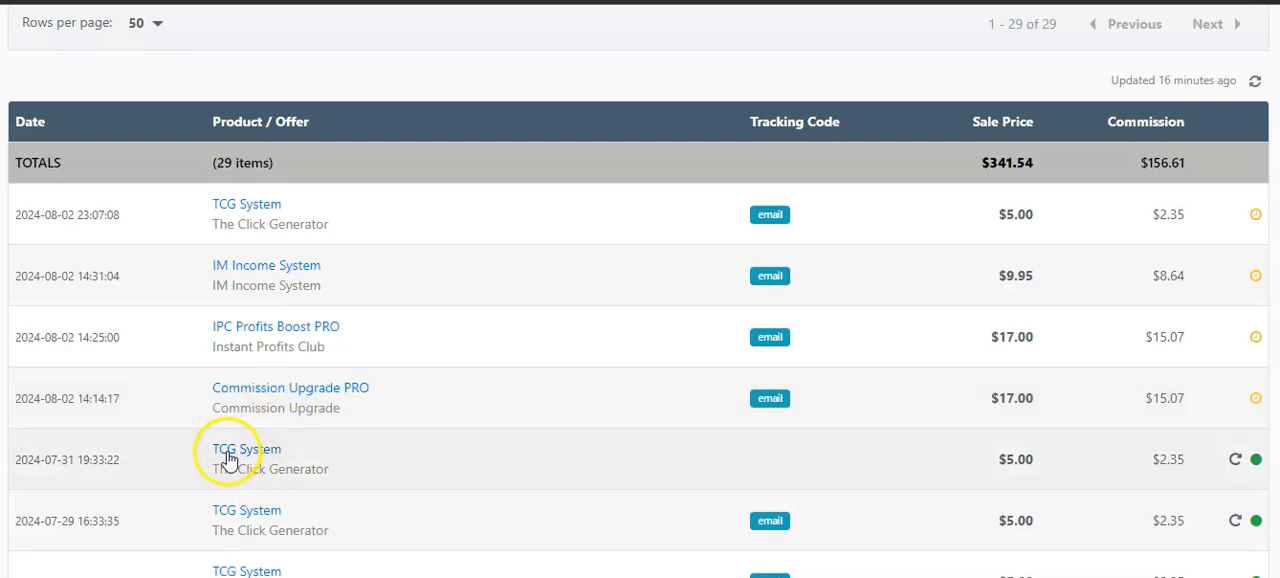
pyautogui.moveTo(224, 570)
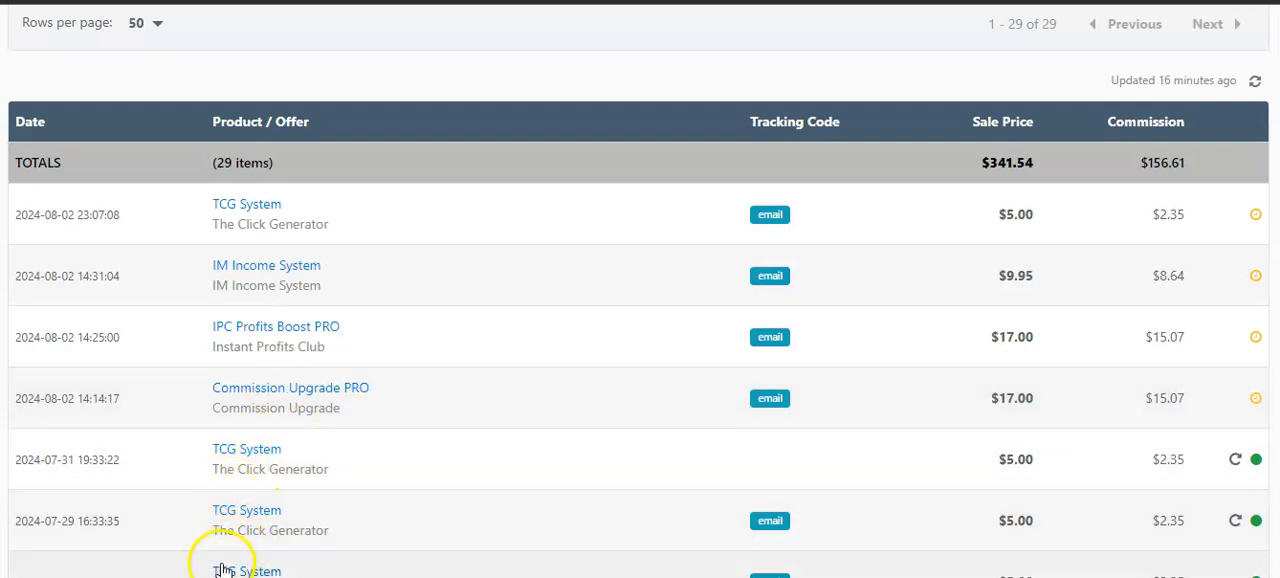
pyautogui.moveTo(296, 488)
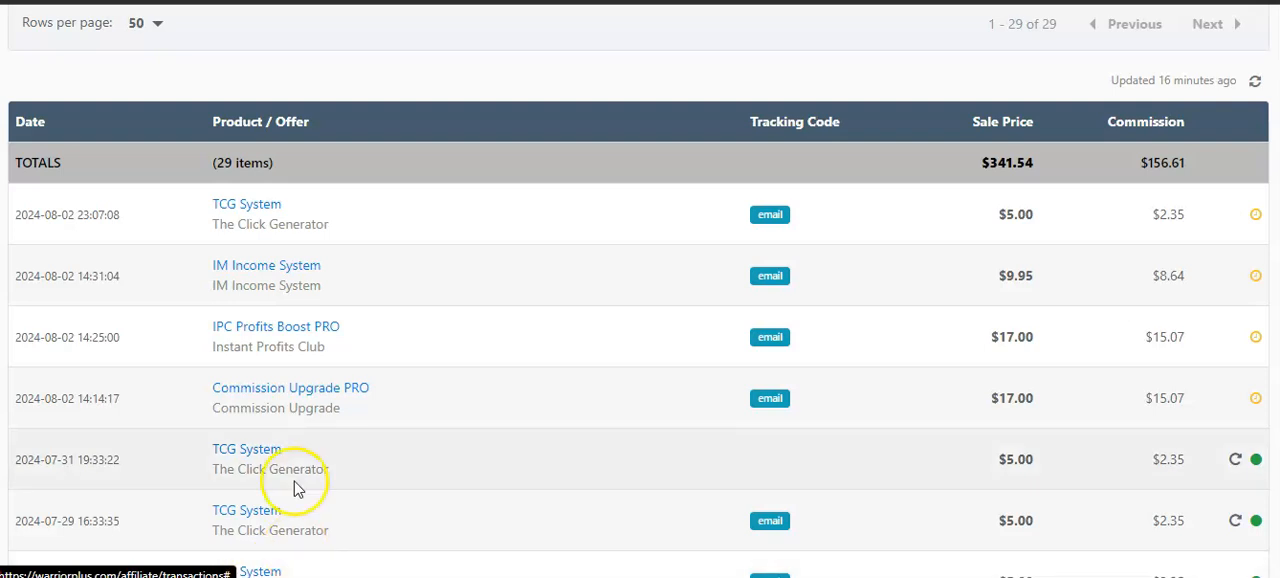
pyautogui.moveTo(280, 507)
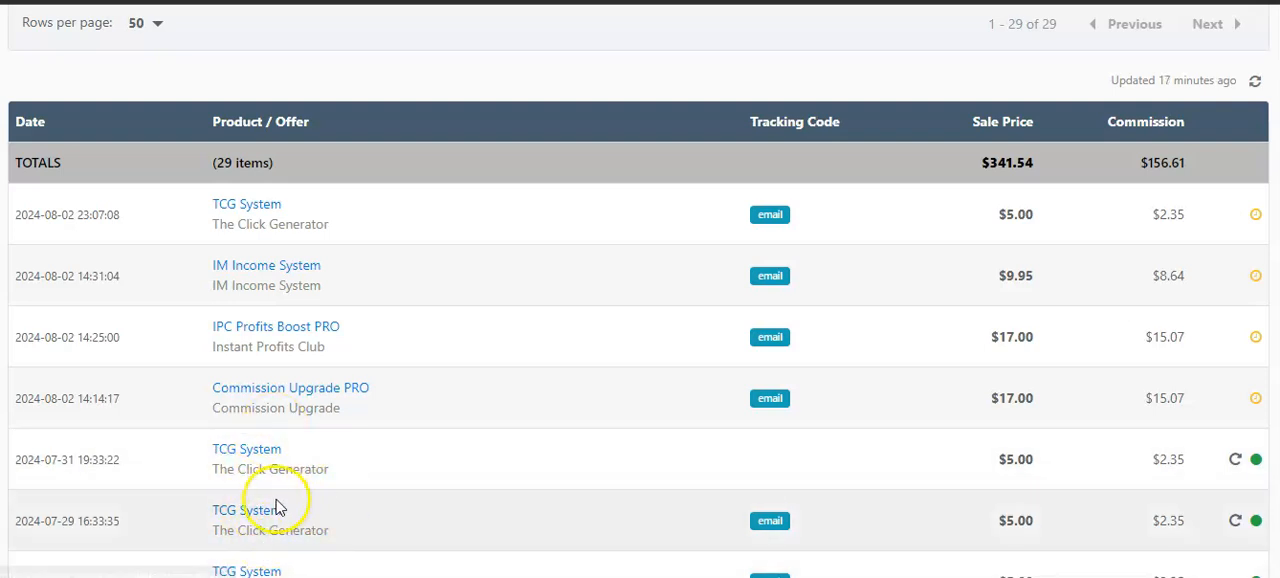
pyautogui.moveTo(545, 225)
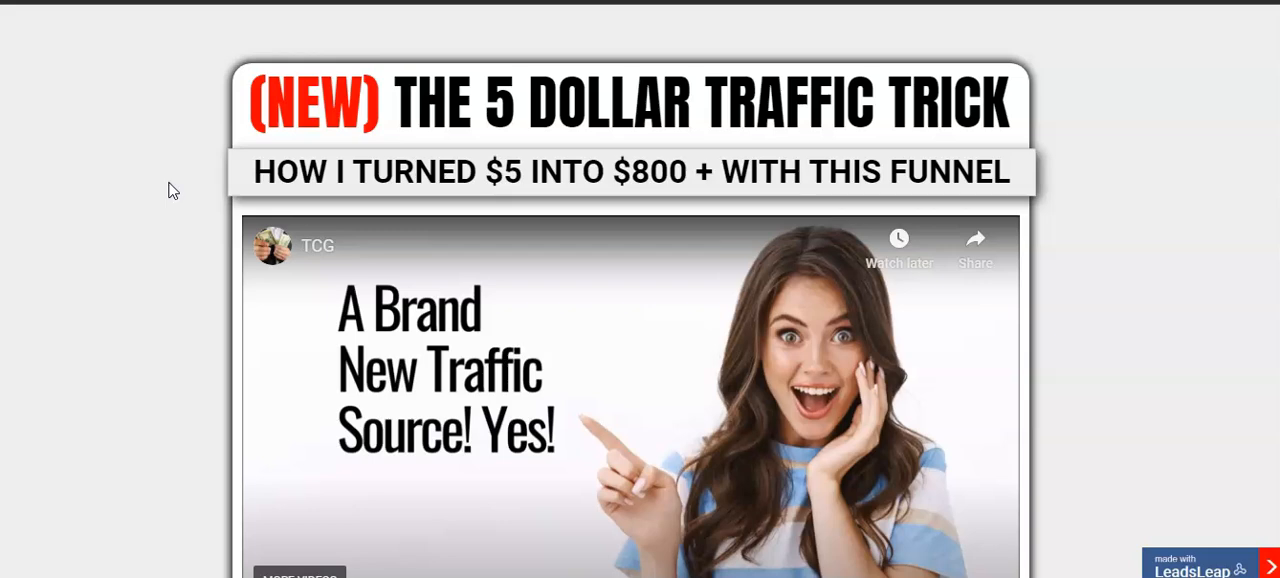
# Play The 5 Dollar Traffic Trick video briefly, then browse to the Step 1 and Step 2 buttons.
pyautogui.scroll(-3)
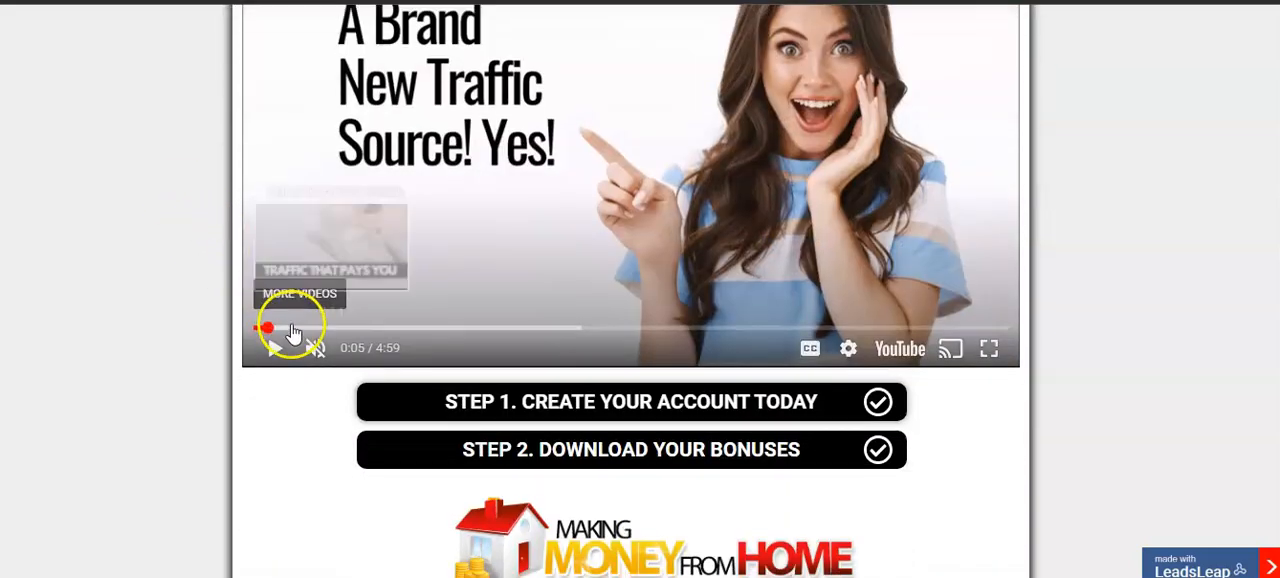
pyautogui.click(315, 348)
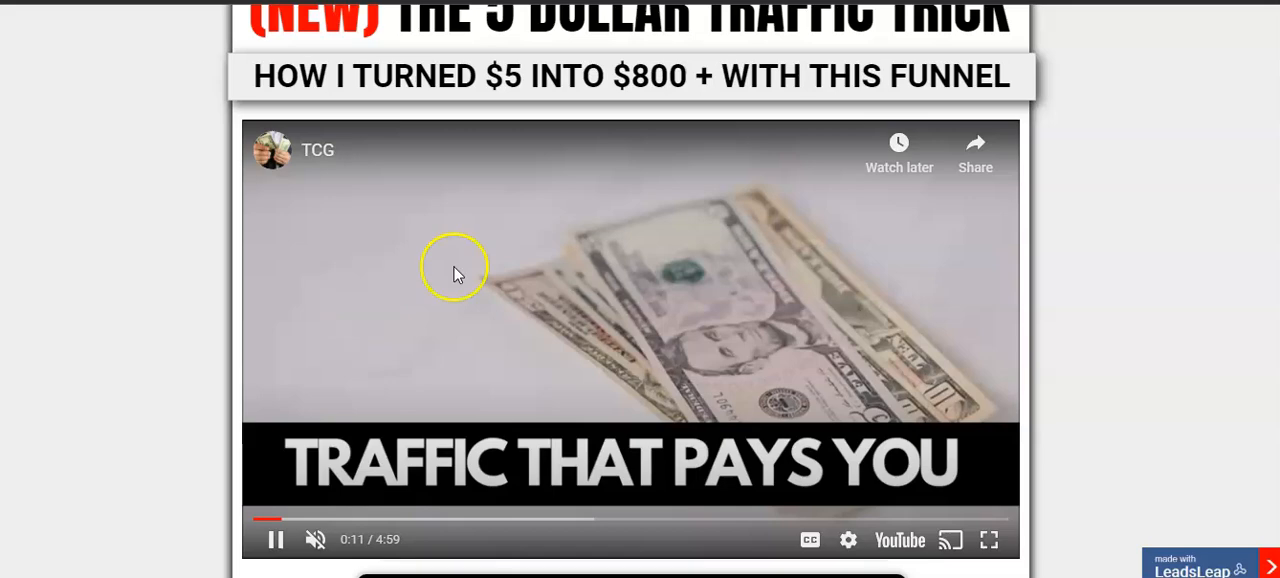
pyautogui.moveTo(658, 356)
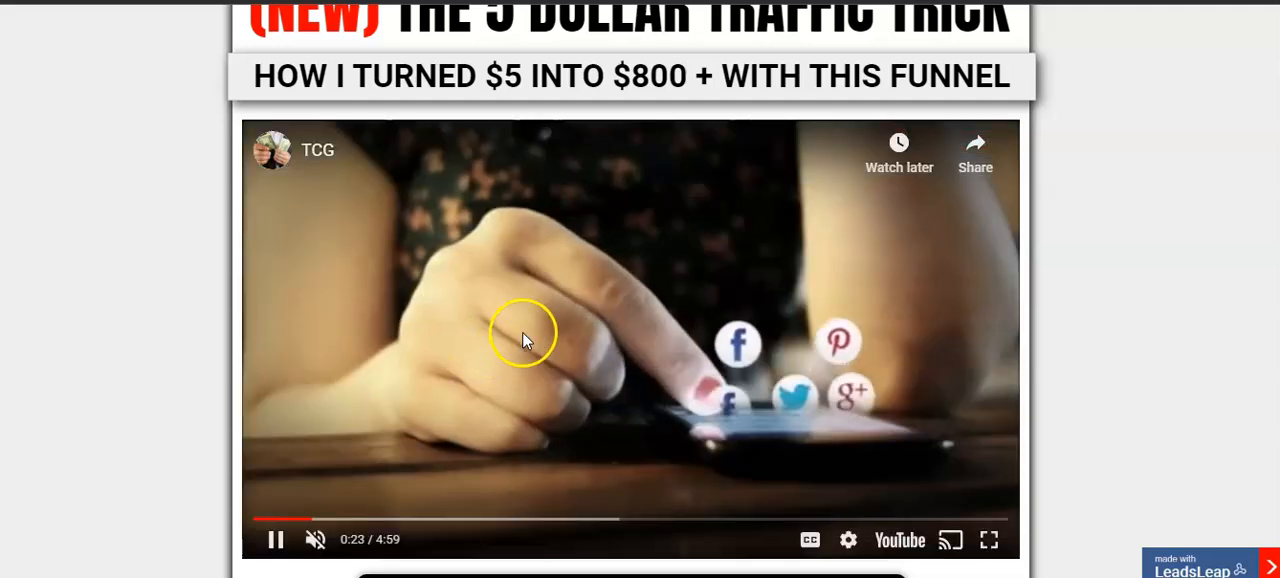
pyautogui.scroll(-3)
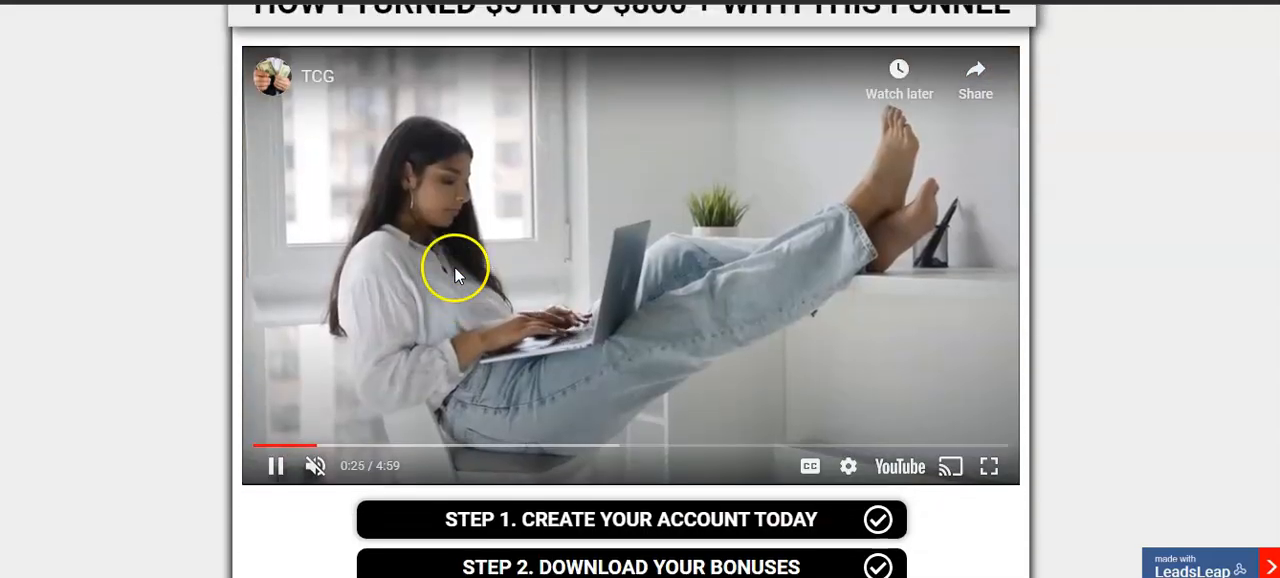
pyautogui.scroll(3)
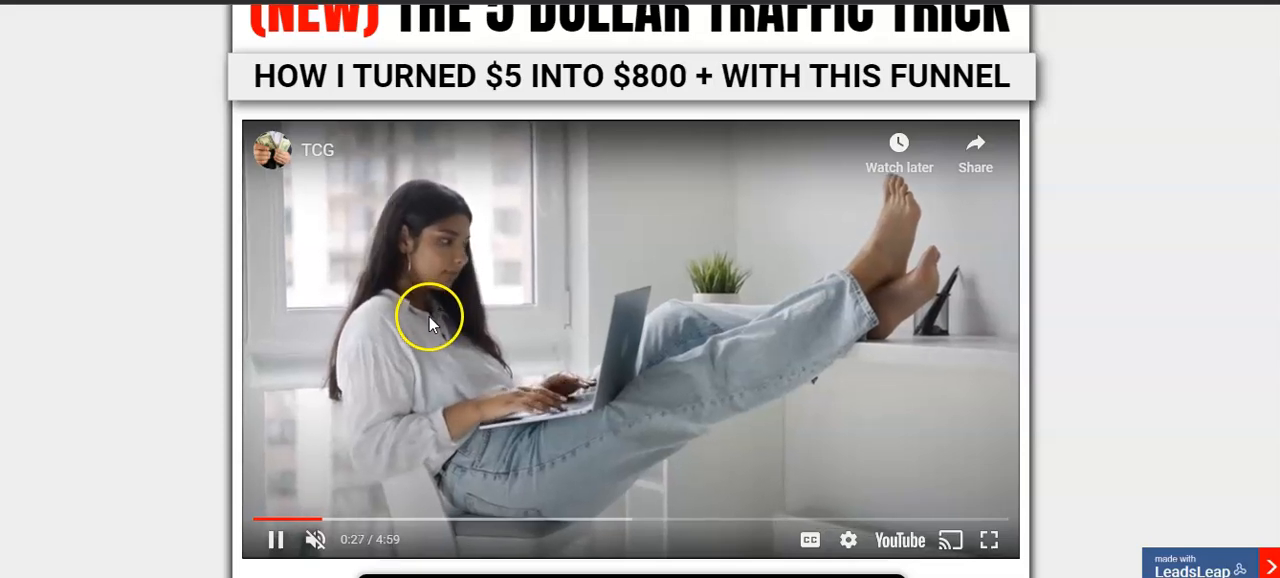
pyautogui.moveTo(445, 322)
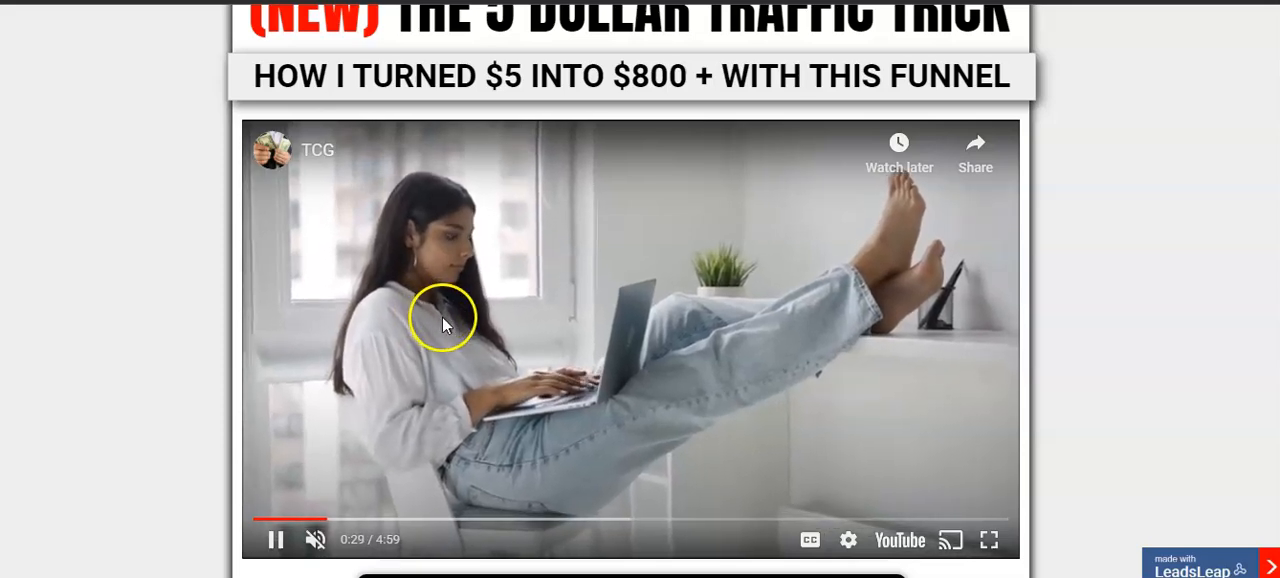
pyautogui.scroll(-3)
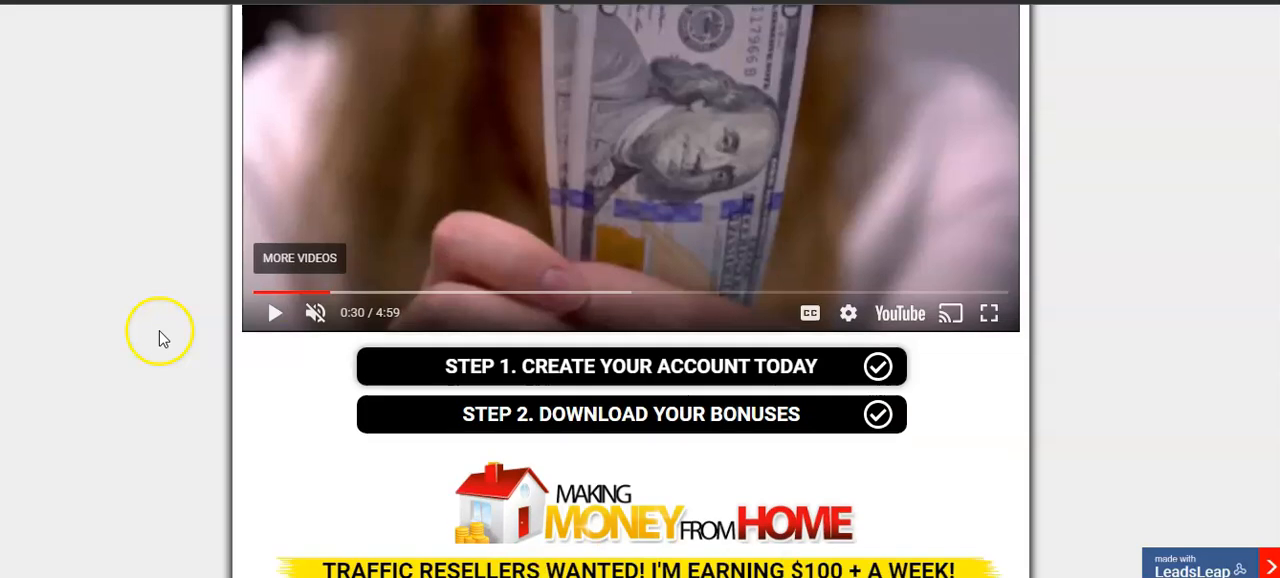
pyautogui.scroll(-3)
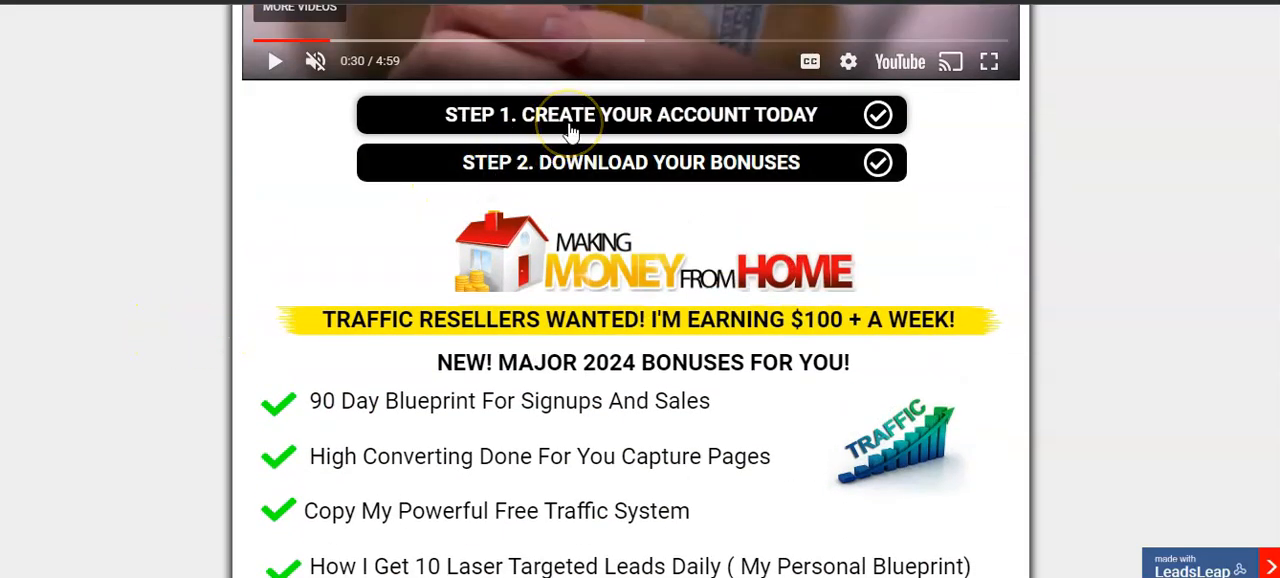
pyautogui.moveTo(670, 162)
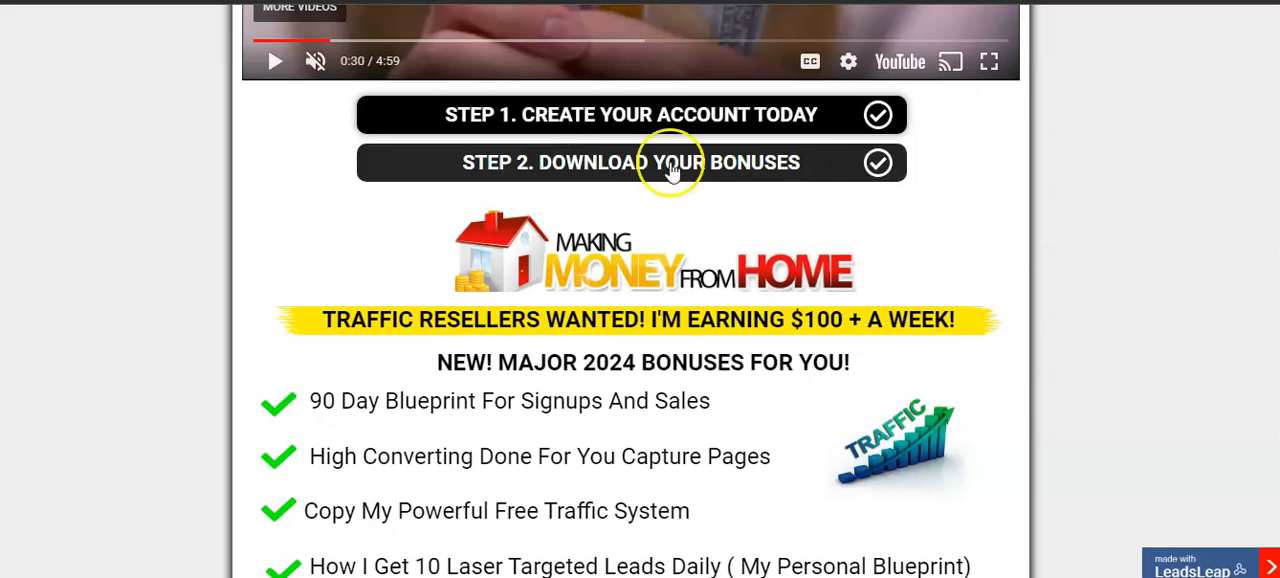
pyautogui.moveTo(675, 178)
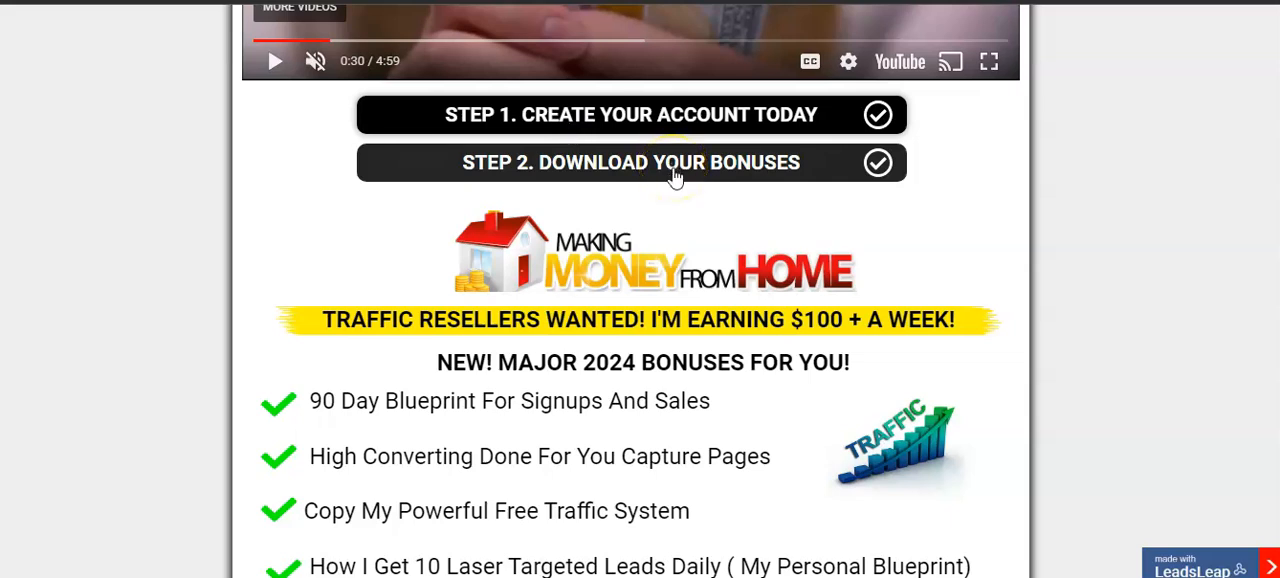
pyautogui.scroll(-3)
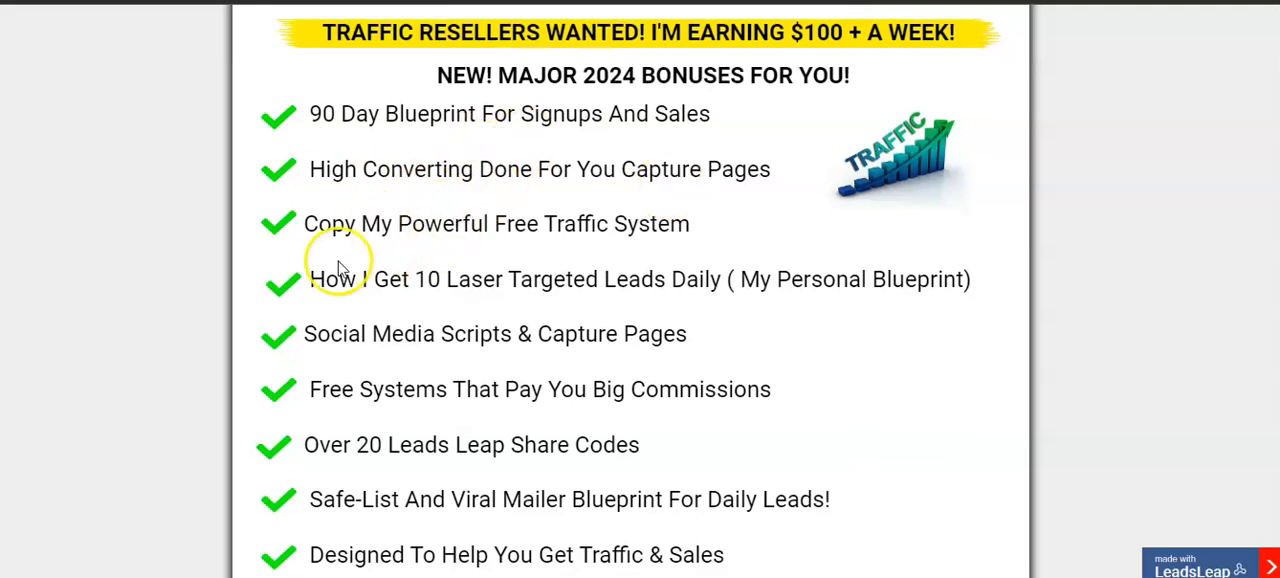
pyautogui.moveTo(407, 335)
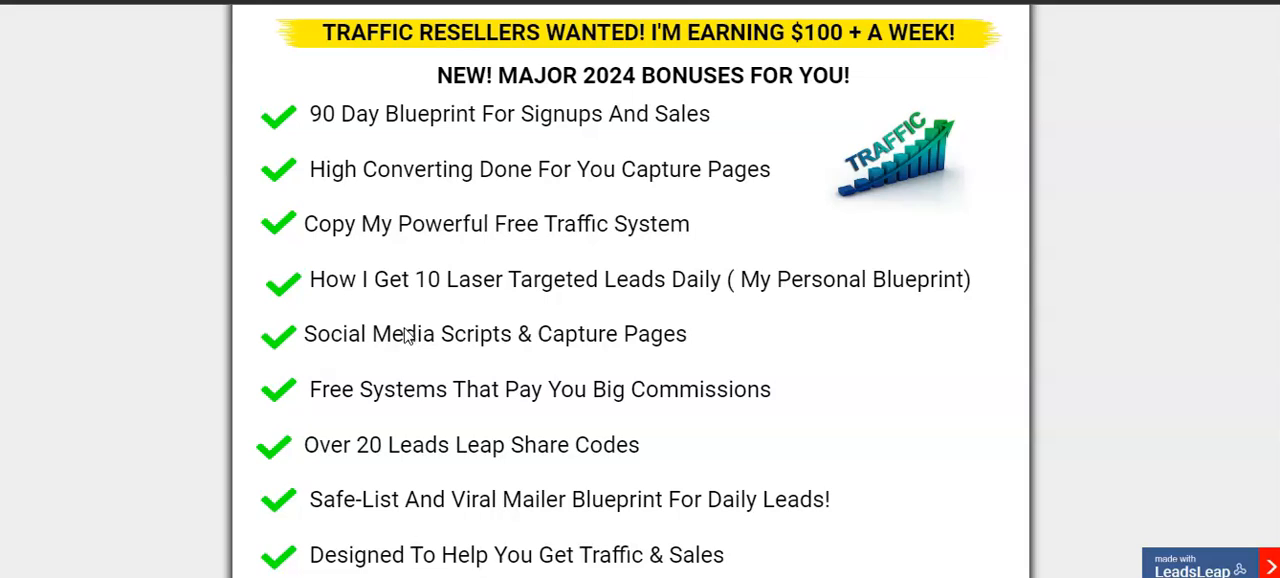
pyautogui.scroll(3)
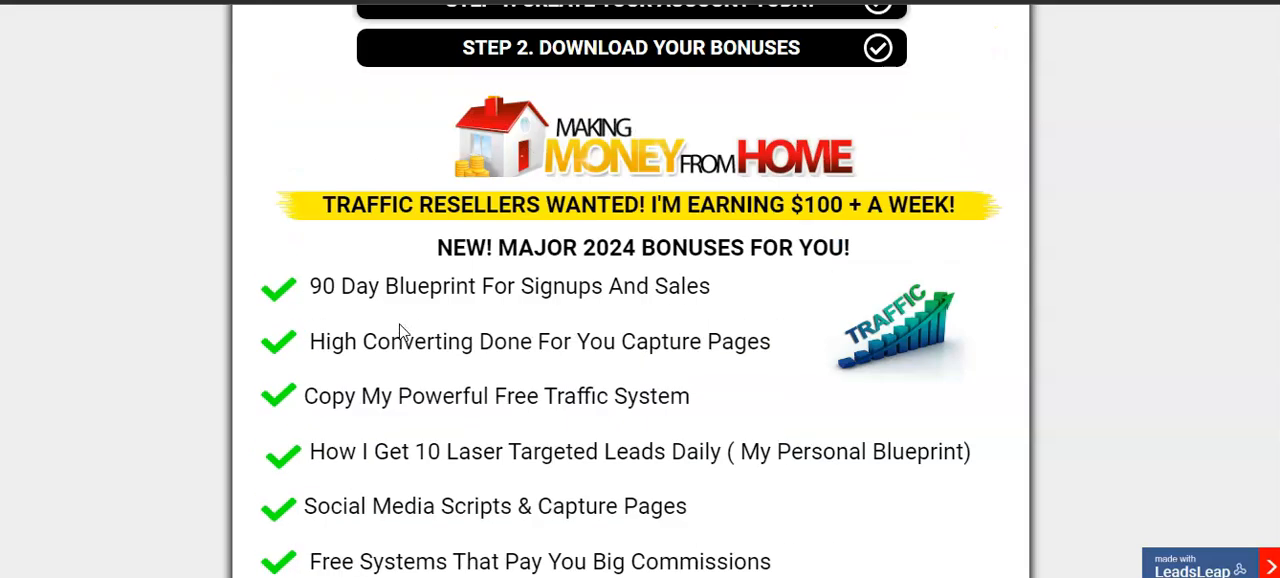
pyautogui.scroll(3)
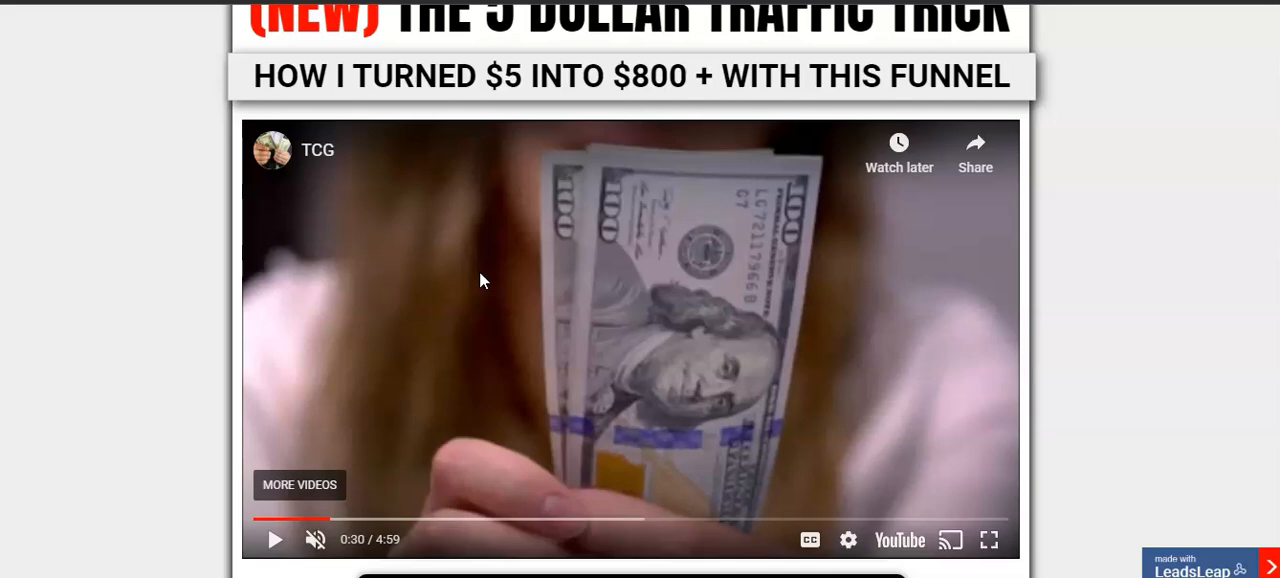
pyautogui.scroll(-3)
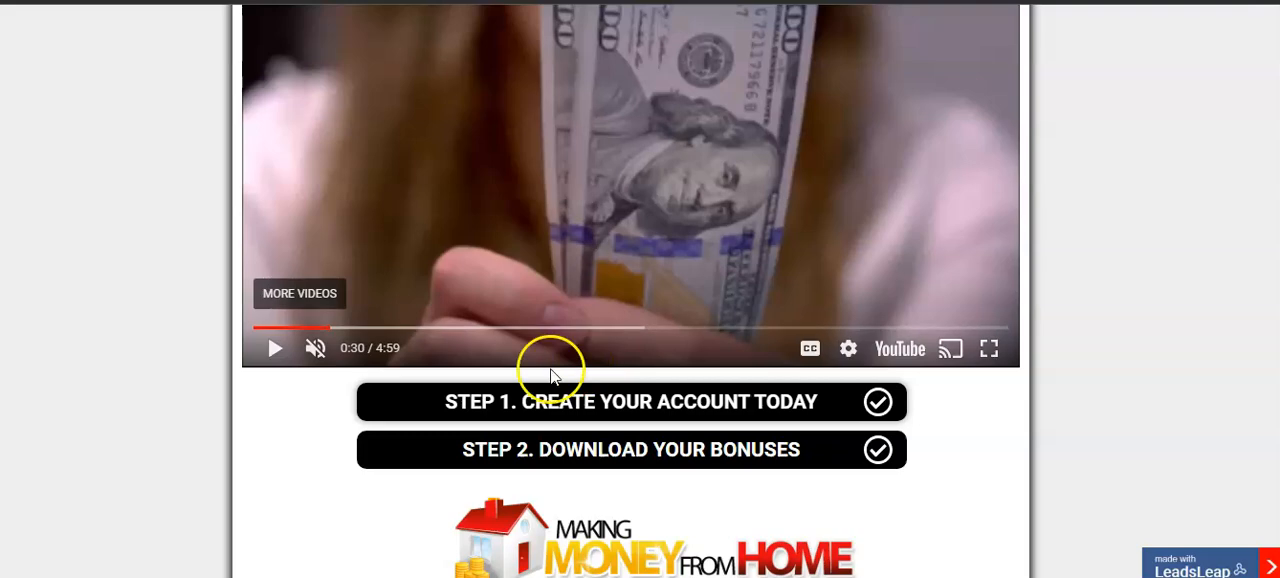
pyautogui.moveTo(800, 402)
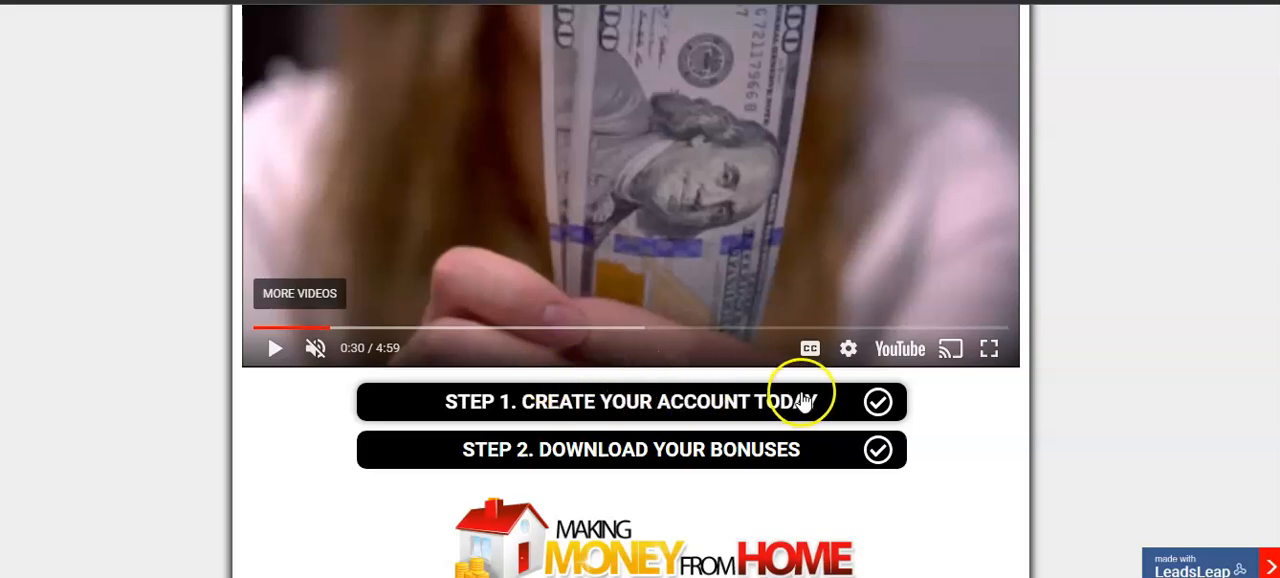
pyautogui.scroll(-3)
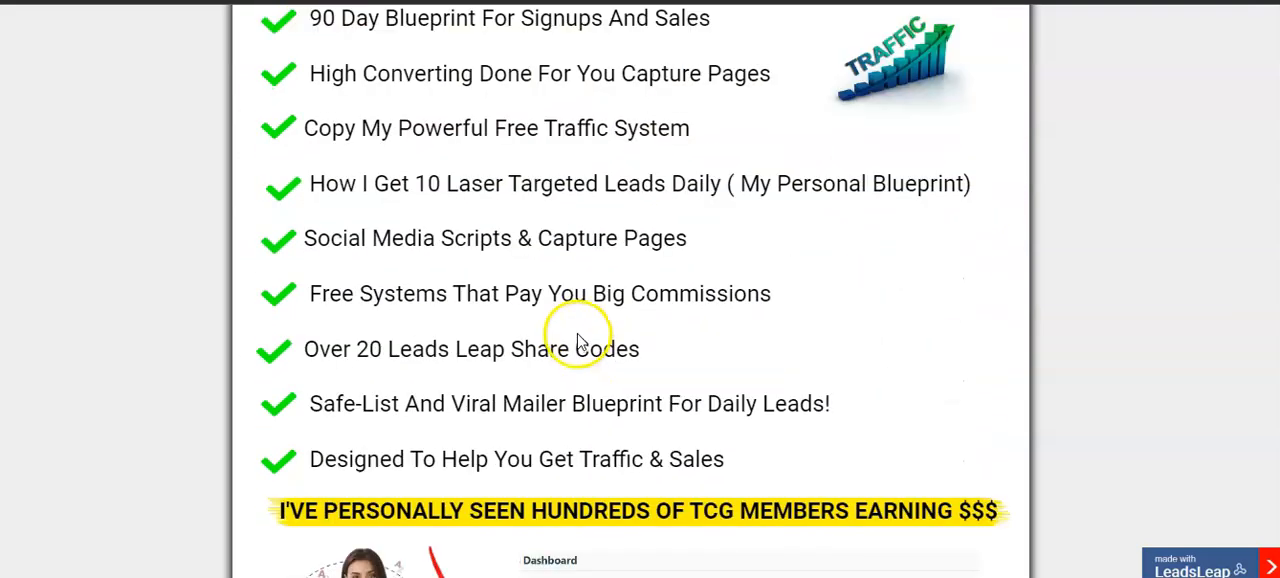
pyautogui.scroll(-3)
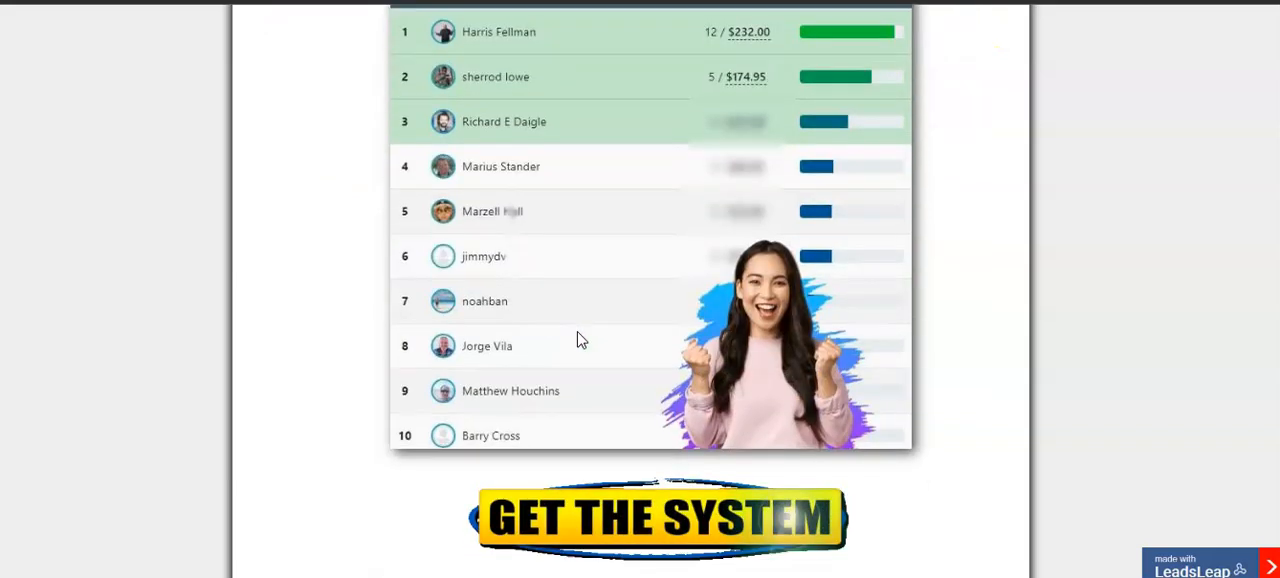
pyautogui.scroll(3)
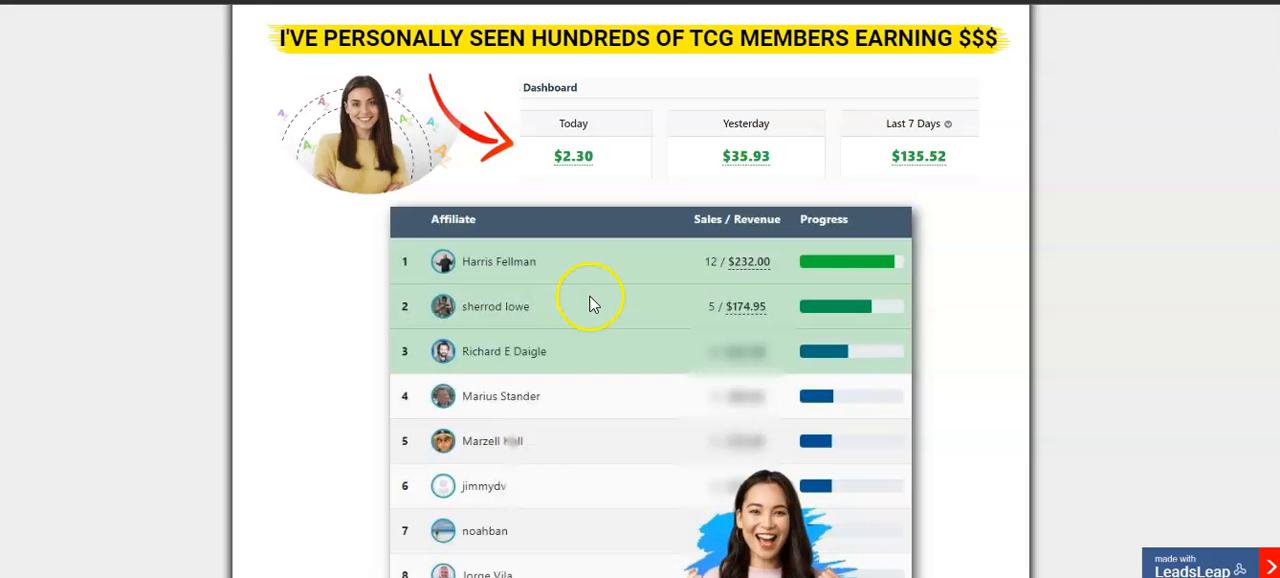
pyautogui.moveTo(617, 337)
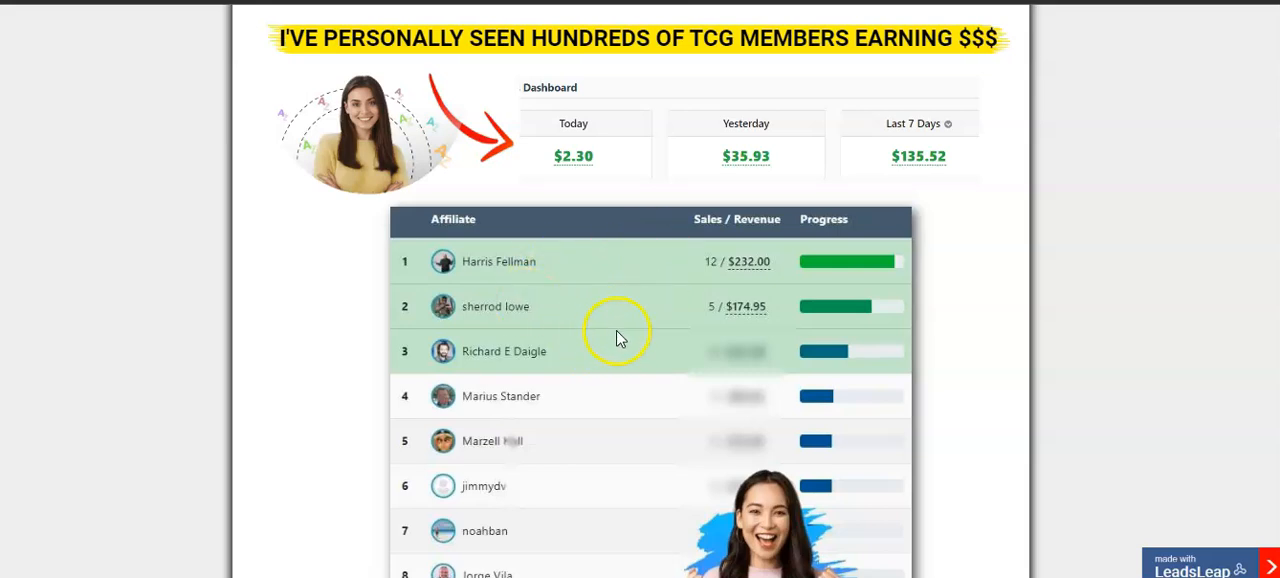
pyautogui.scroll(3)
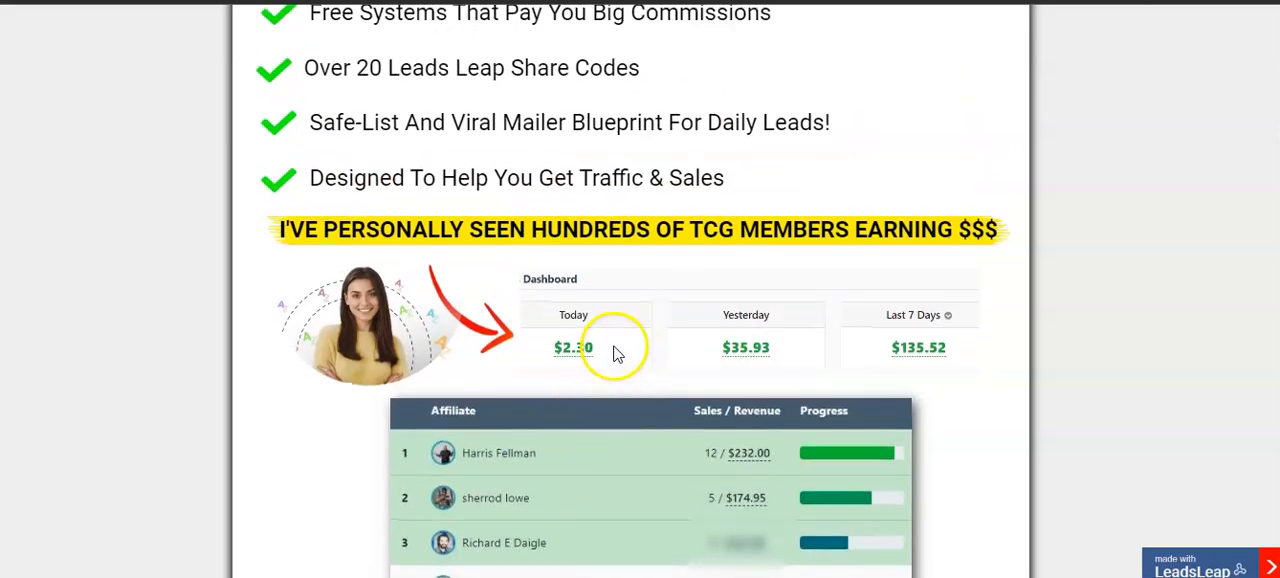
pyautogui.moveTo(370, 240)
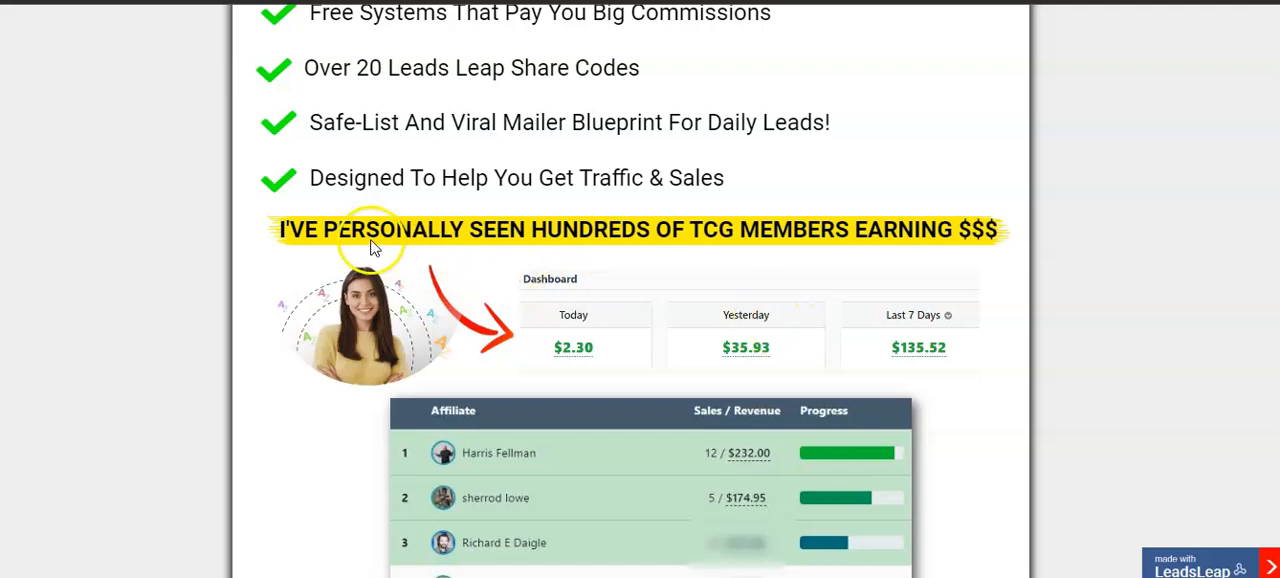
pyautogui.moveTo(780, 243)
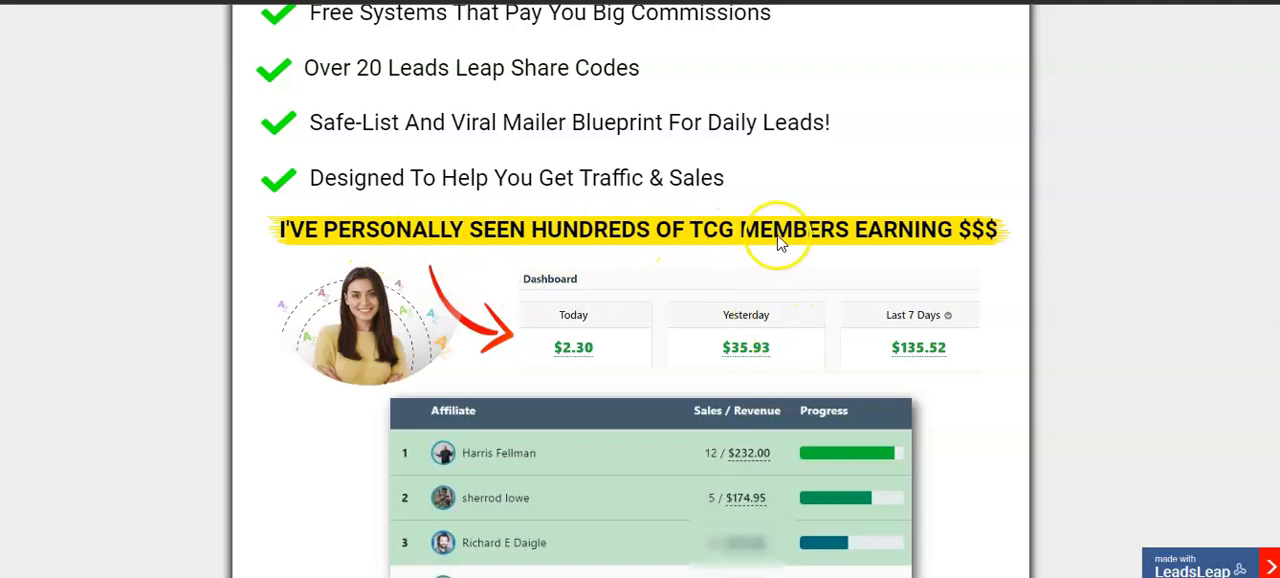
pyautogui.moveTo(708, 235)
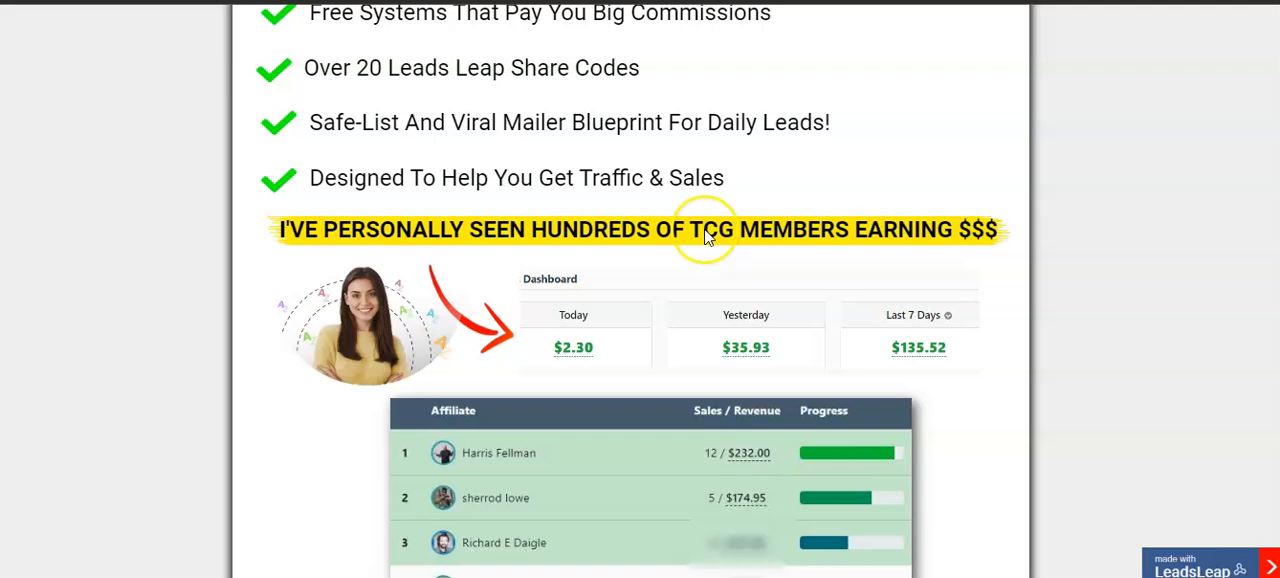
pyautogui.moveTo(615, 350)
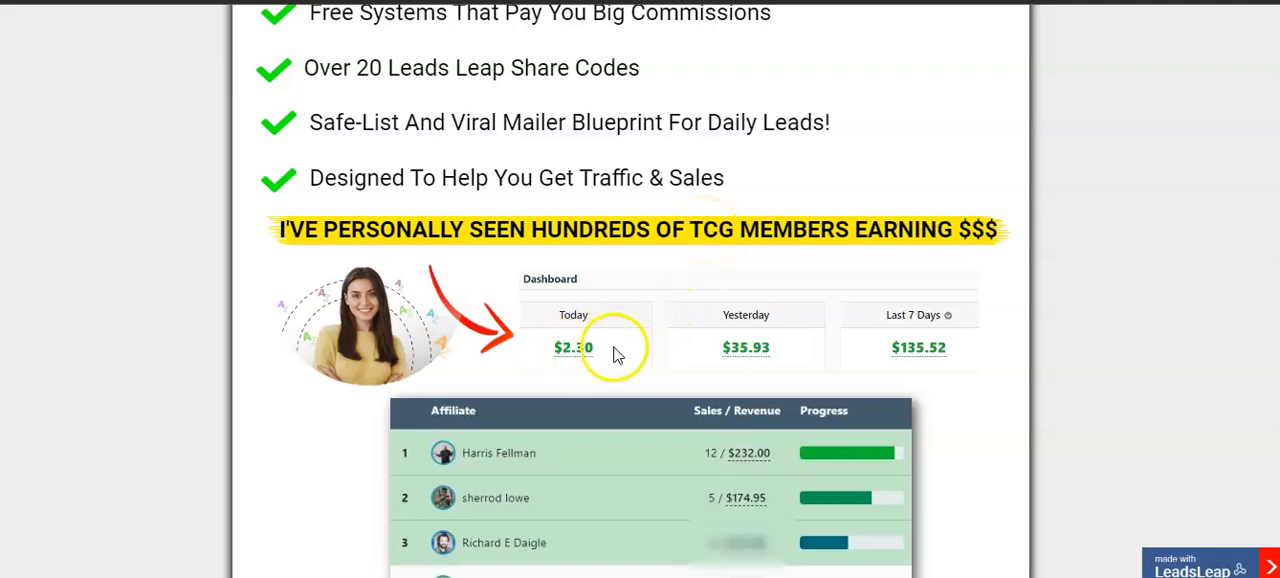
pyautogui.scroll(3)
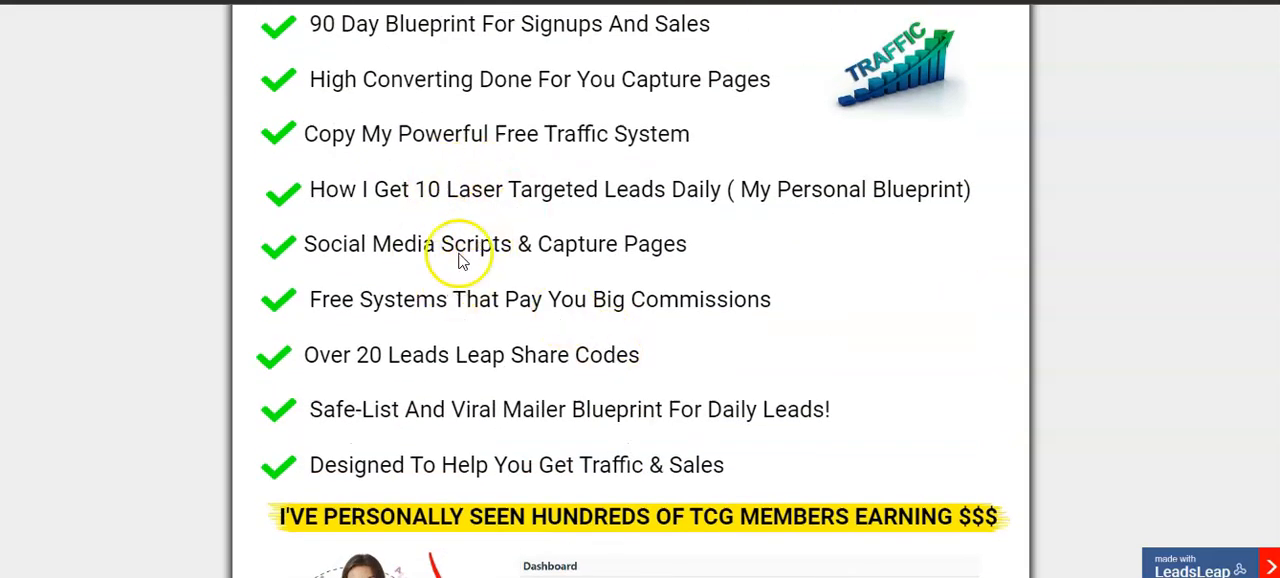
pyautogui.scroll(3)
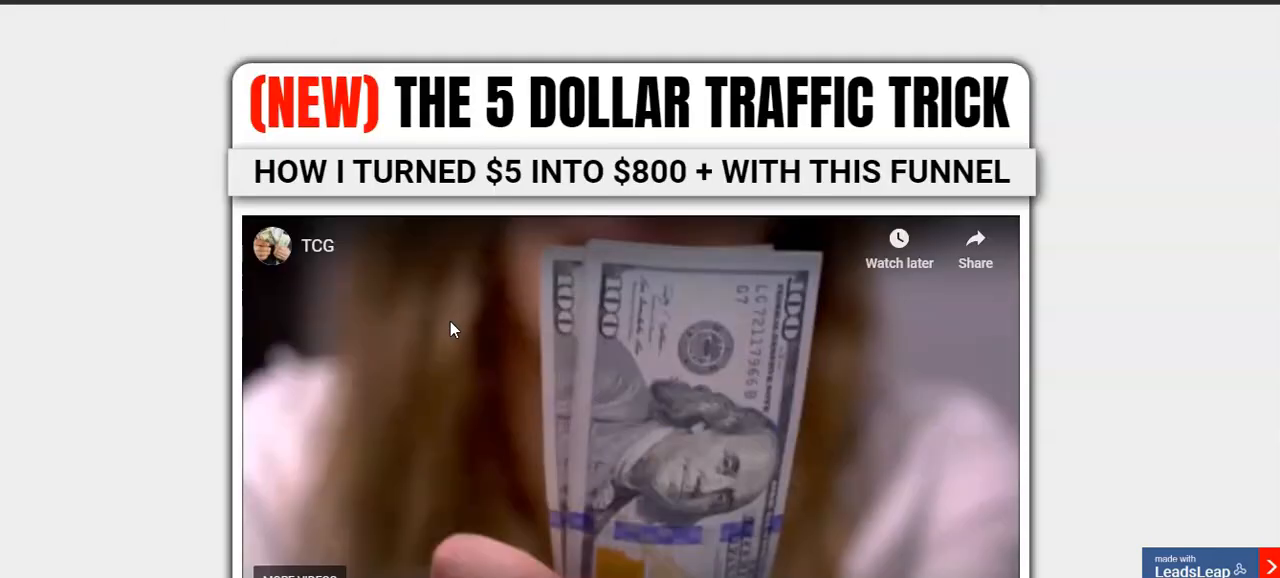
pyautogui.moveTo(147, 250)
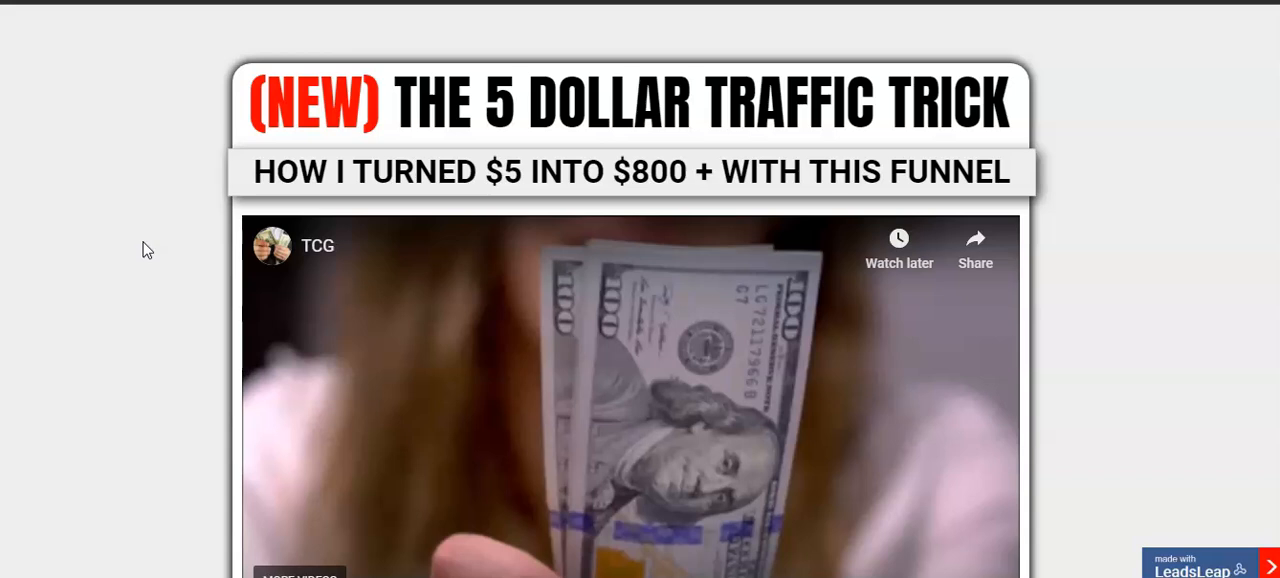
pyautogui.moveTo(150, 242)
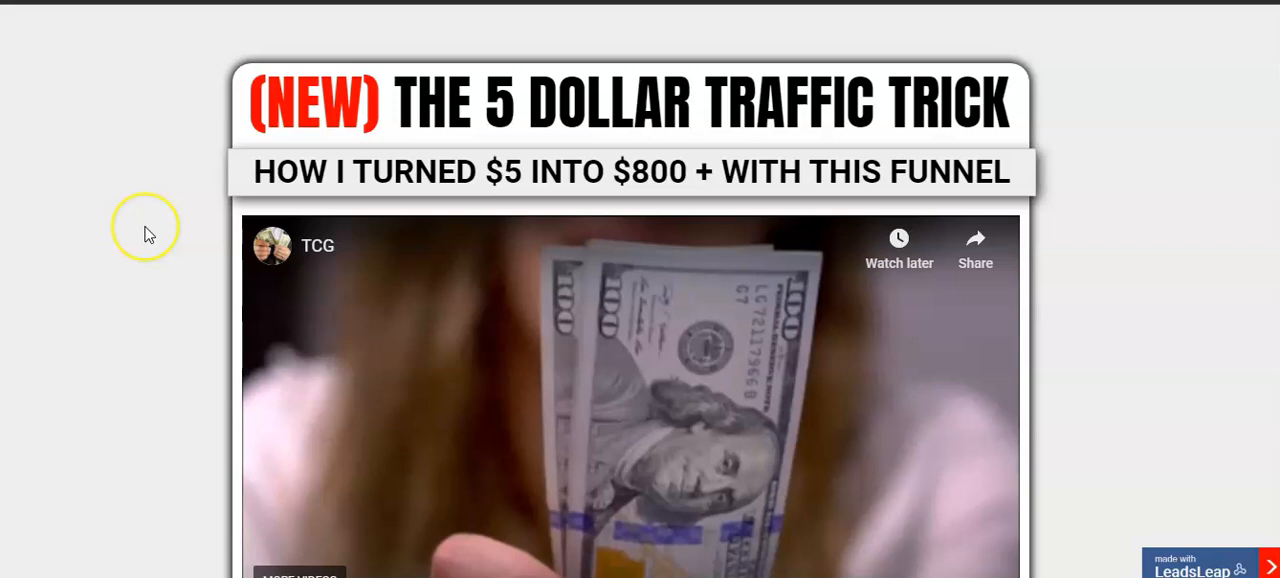
pyautogui.moveTo(147, 233)
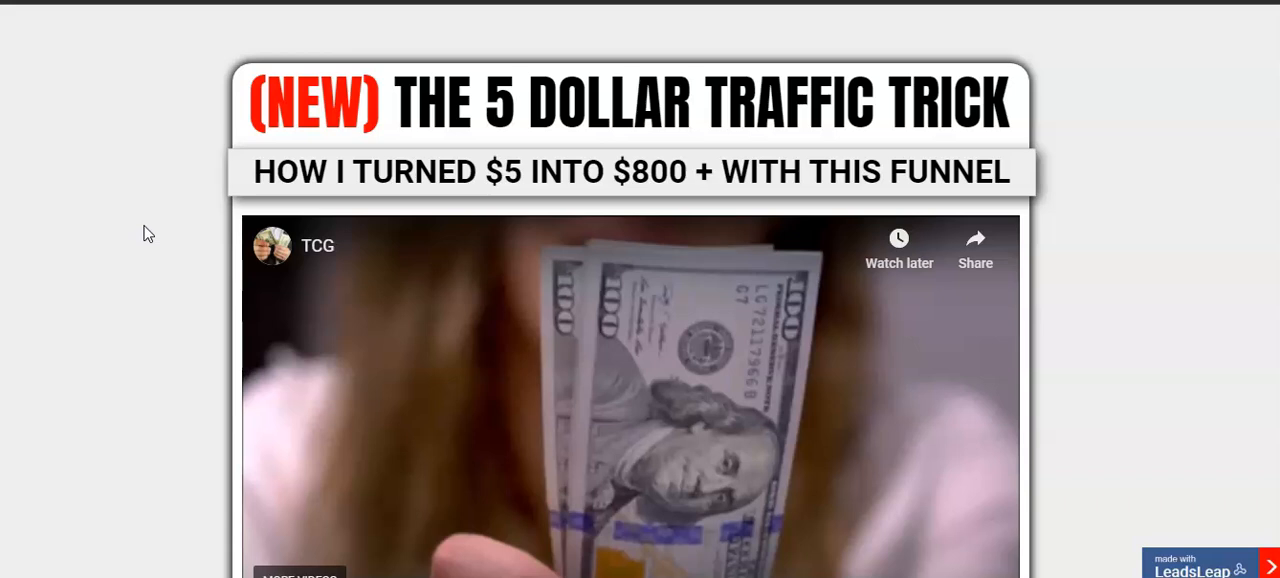
pyautogui.moveTo(85, 55)
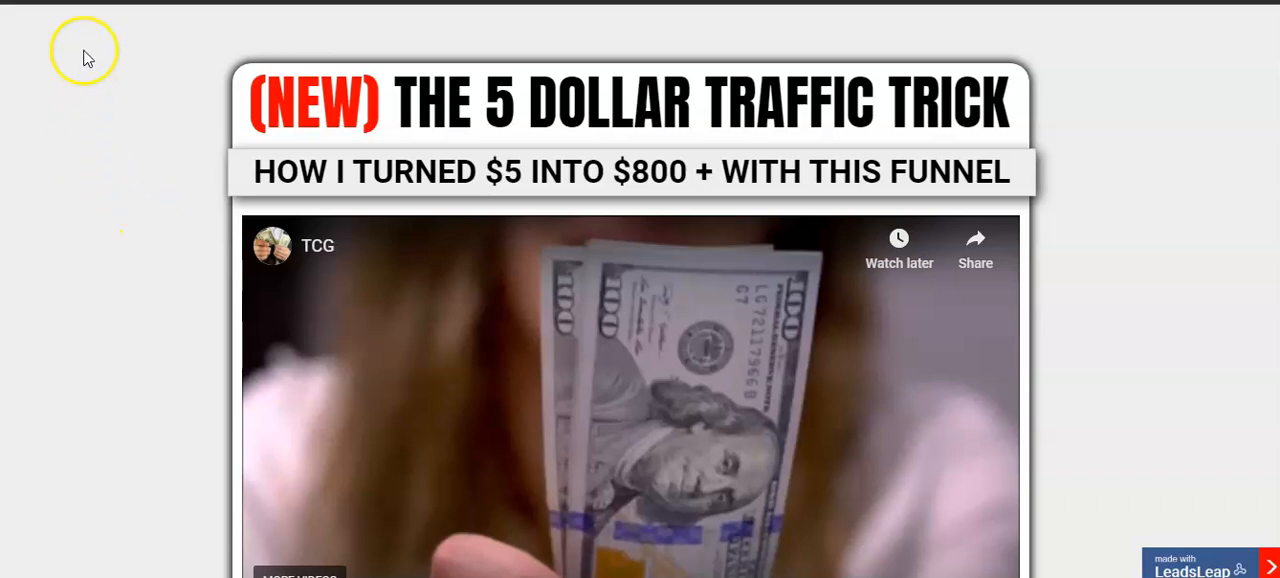